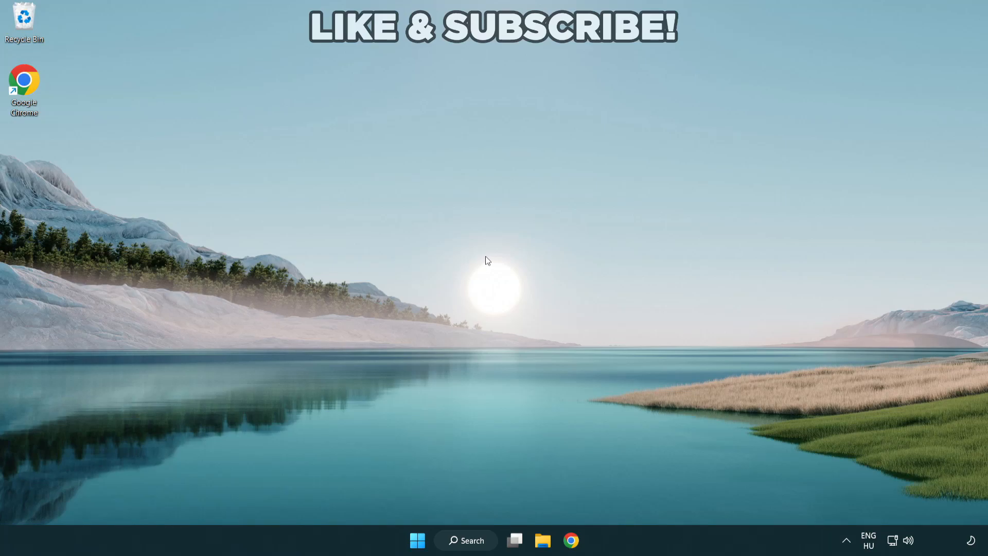
pyautogui.moveTo(495, 289)
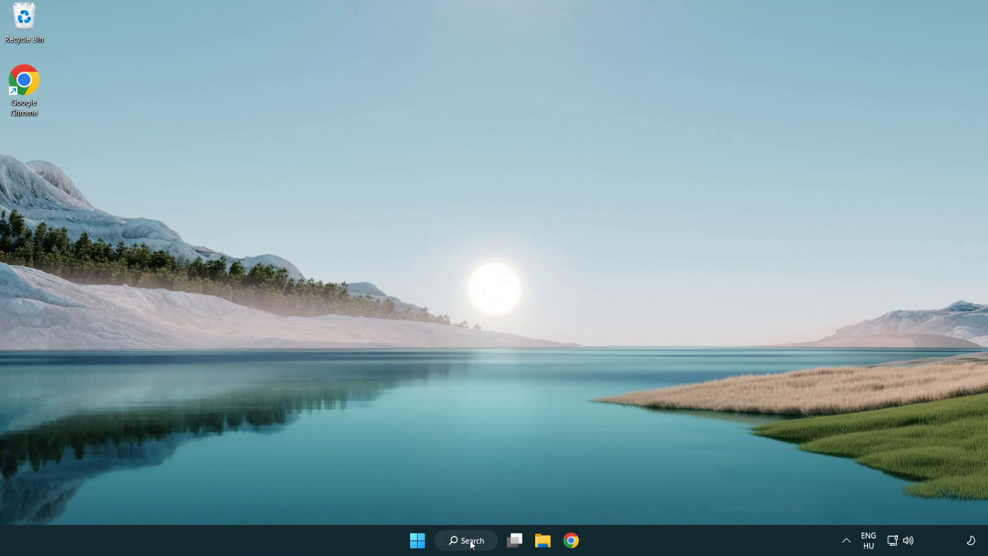
# Search for 'device Manager' from the taskbar and launch Device Manager.
pyautogui.click(466, 541)
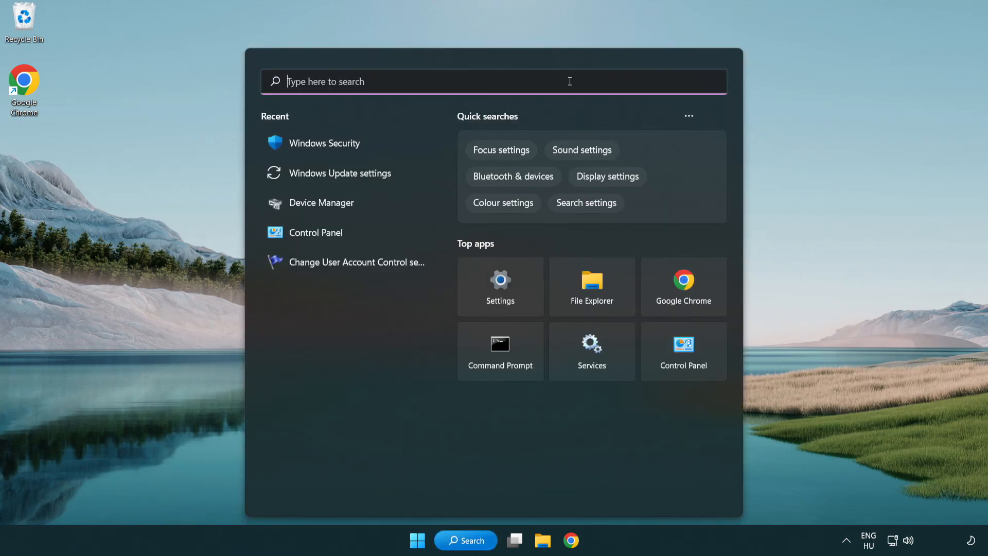
pyautogui.write('device Manager')
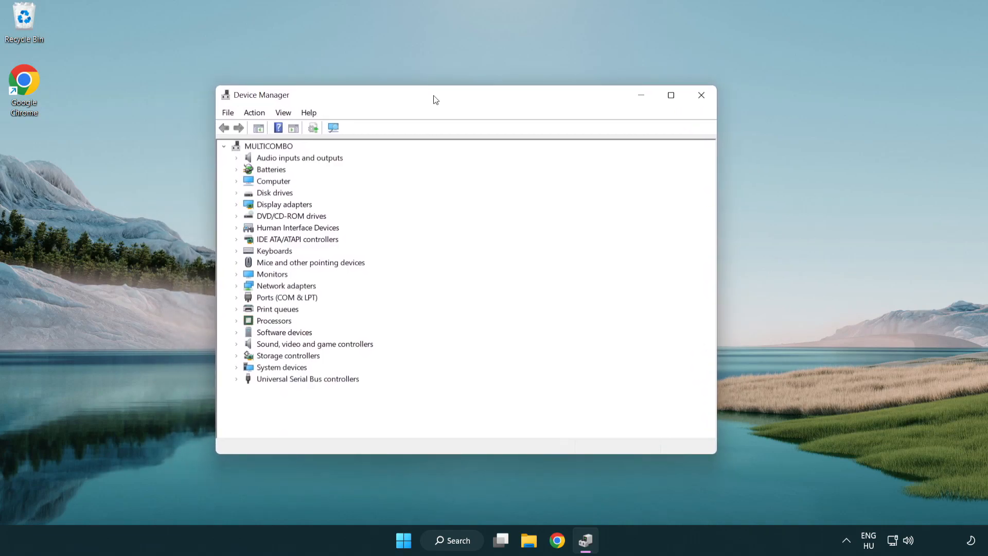
# Run an automatic driver update for the VMware SVGA 3D adapter; best driver already installed.
pyautogui.click(284, 204)
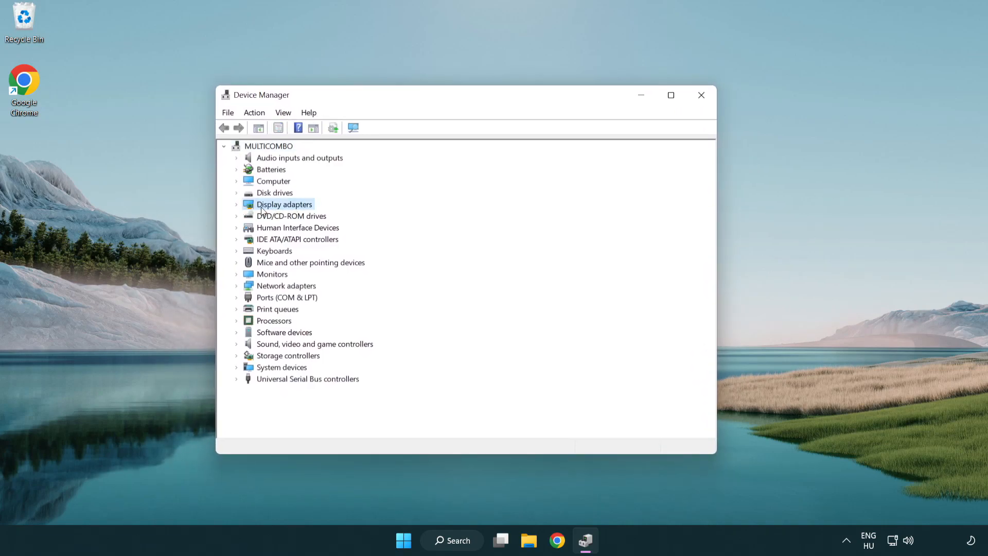
pyautogui.click(237, 204)
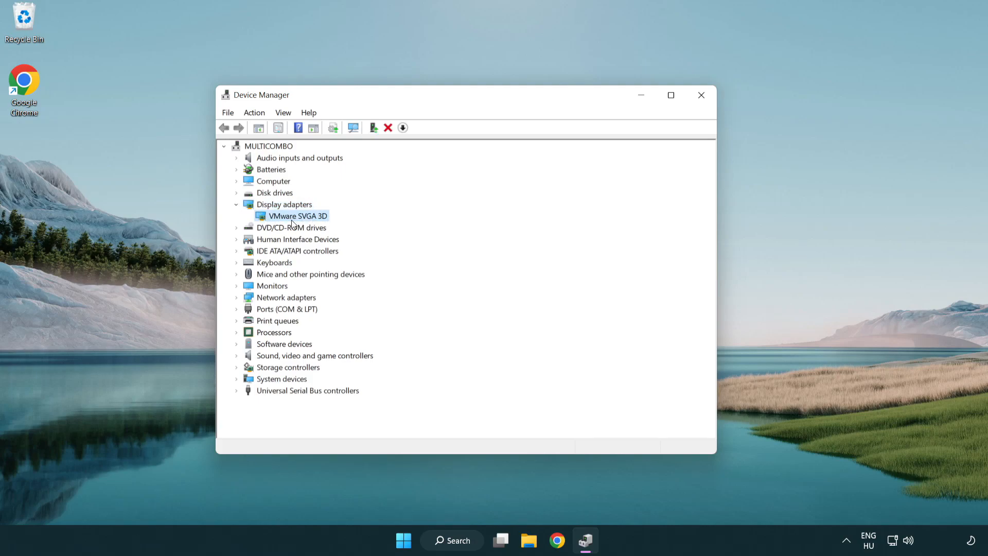
pyautogui.rightClick(295, 215)
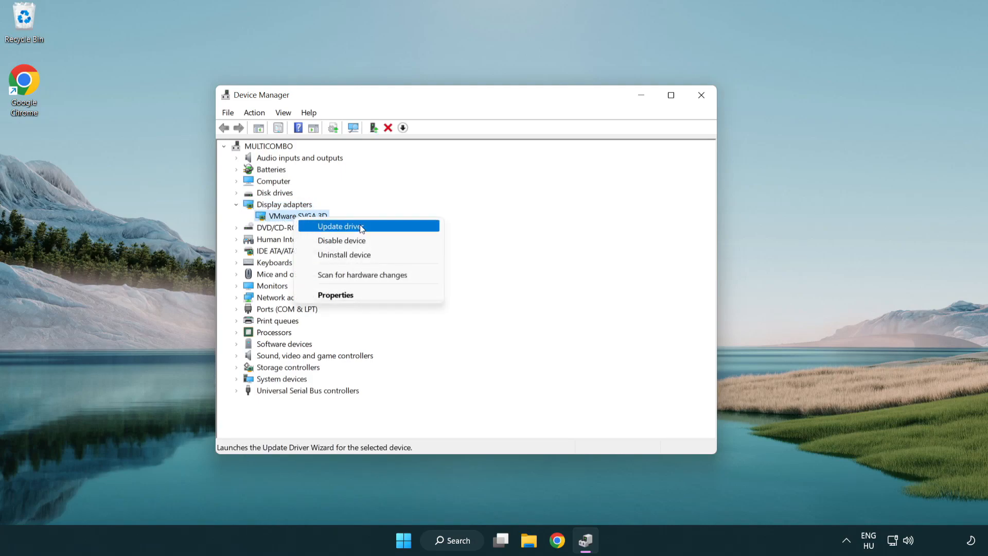
pyautogui.moveTo(389, 228)
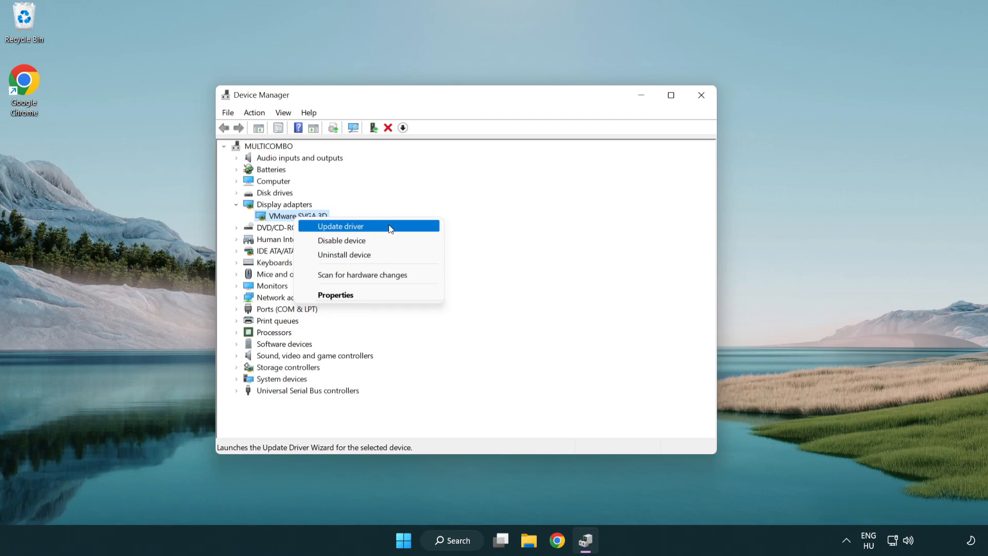
pyautogui.click(340, 227)
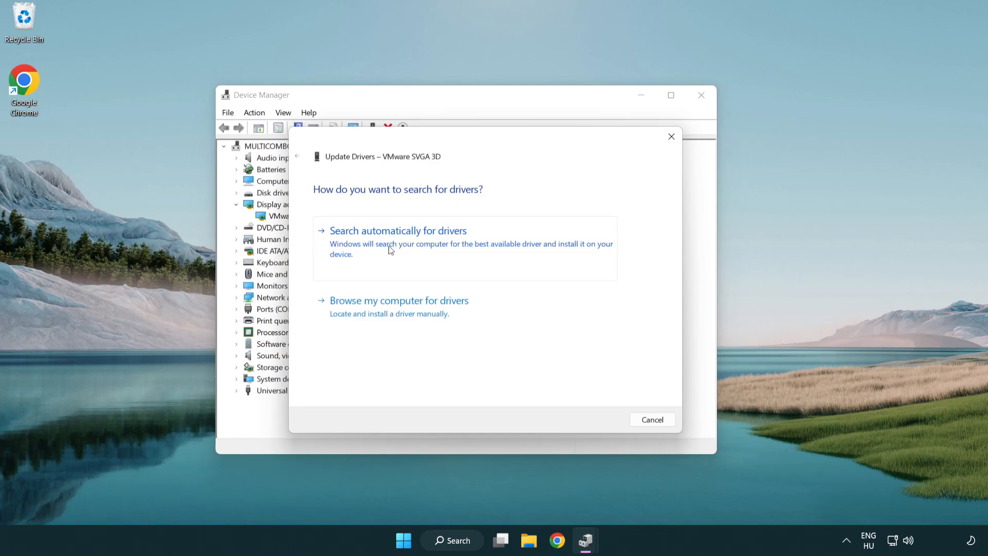
pyautogui.click(397, 229)
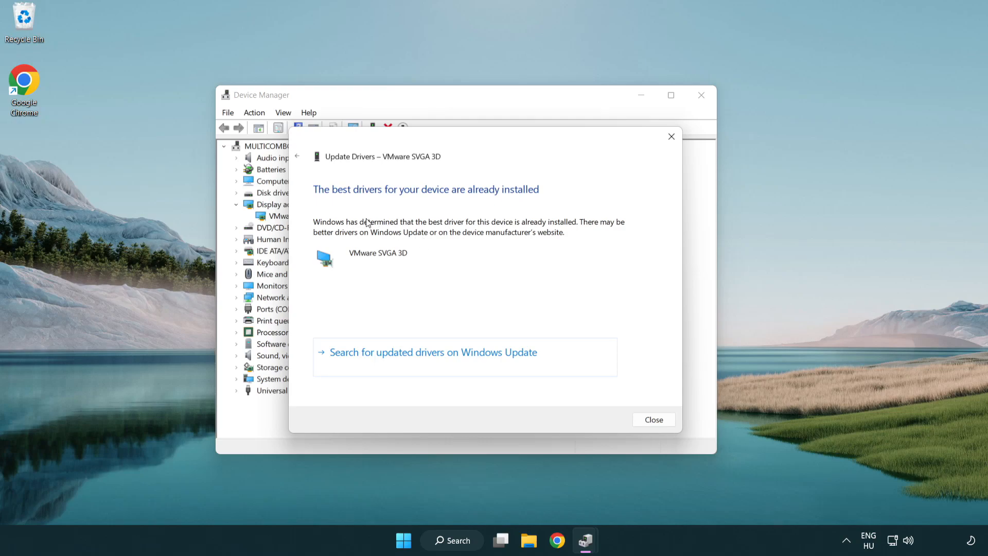
pyautogui.moveTo(353, 206)
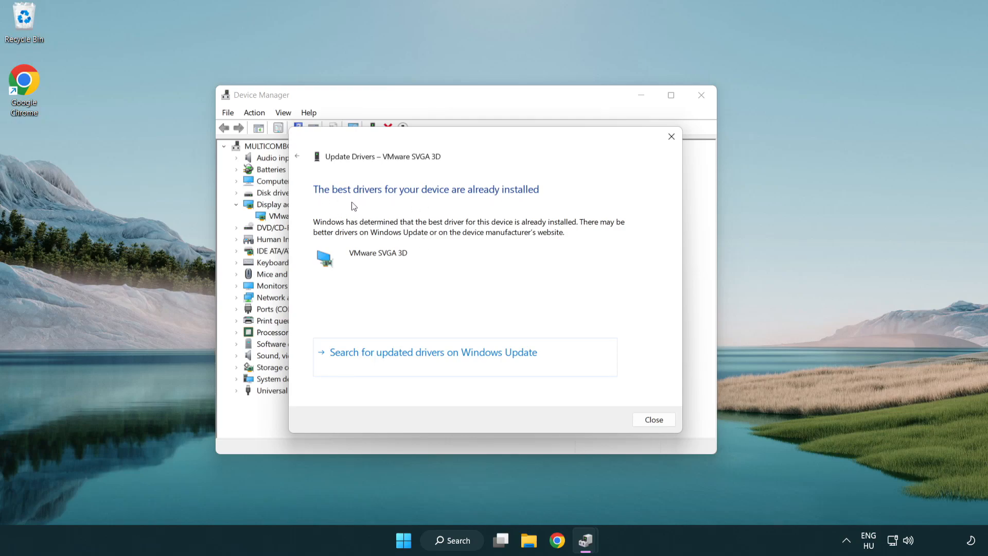
pyautogui.moveTo(654, 418)
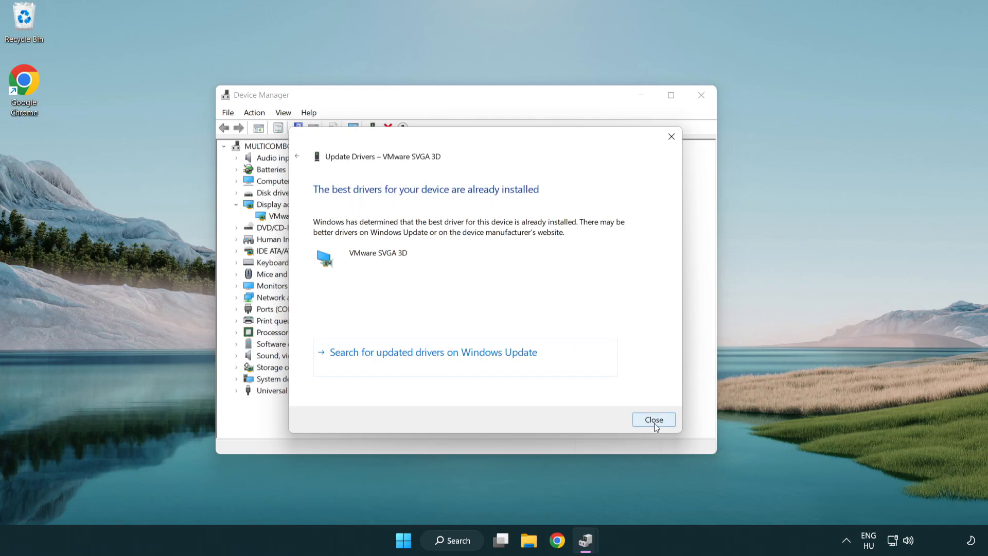
pyautogui.click(654, 420)
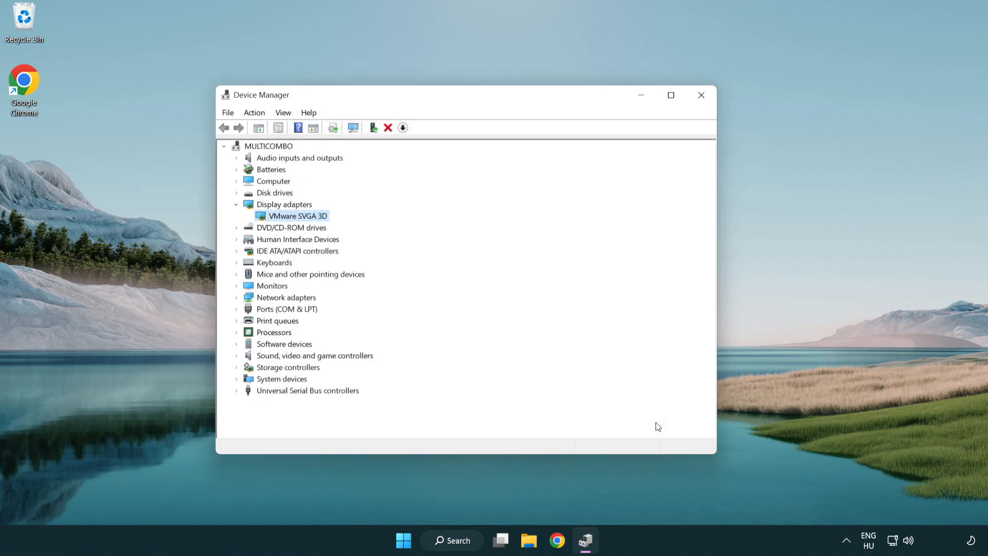
pyautogui.moveTo(701, 95)
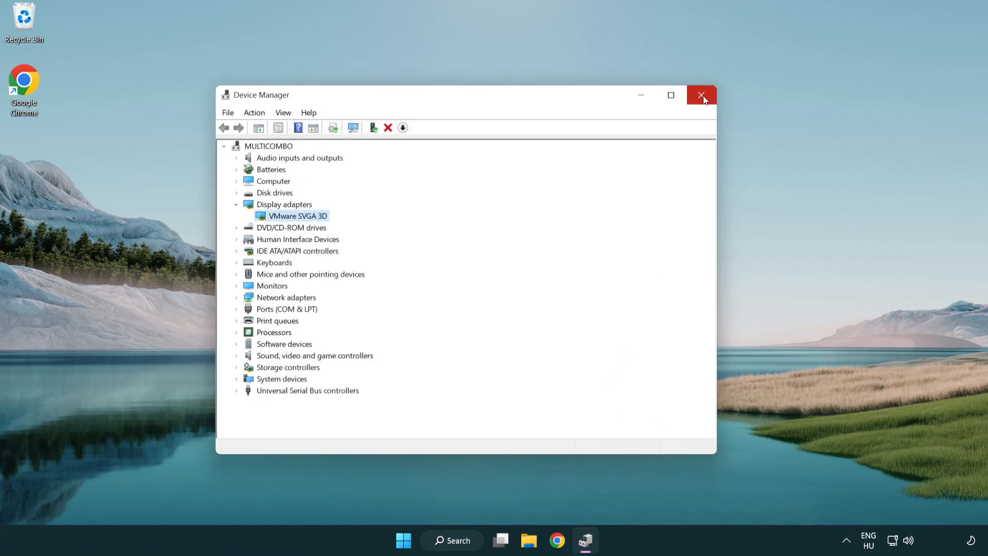
# Close Device Manager and open Windows Update settings by searching 'update'.
pyautogui.click(701, 94)
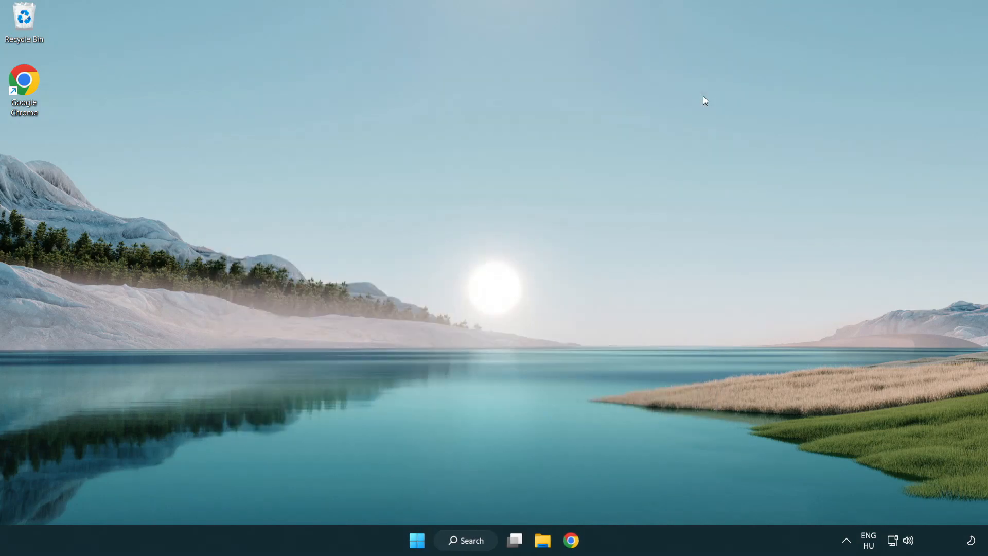
pyautogui.moveTo(481, 361)
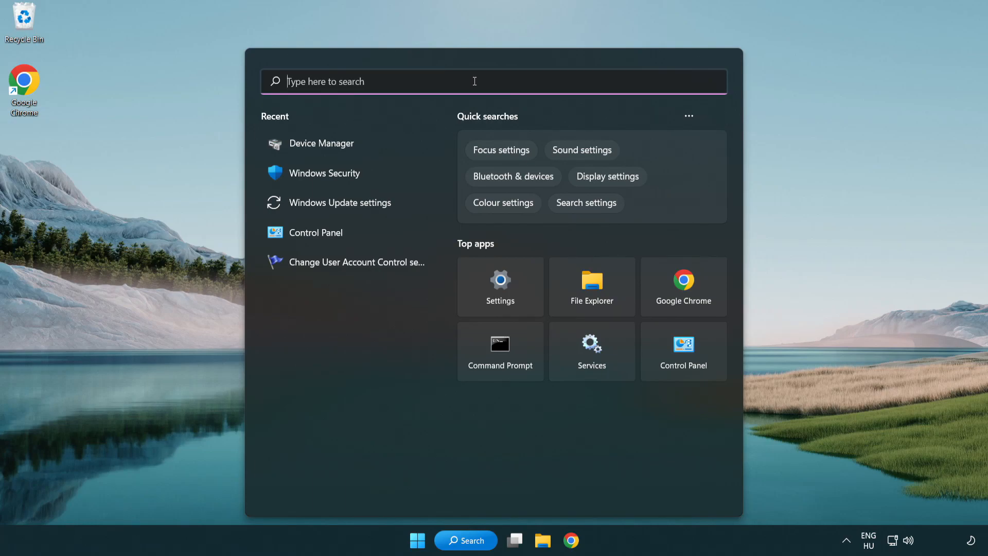
pyautogui.write('update')
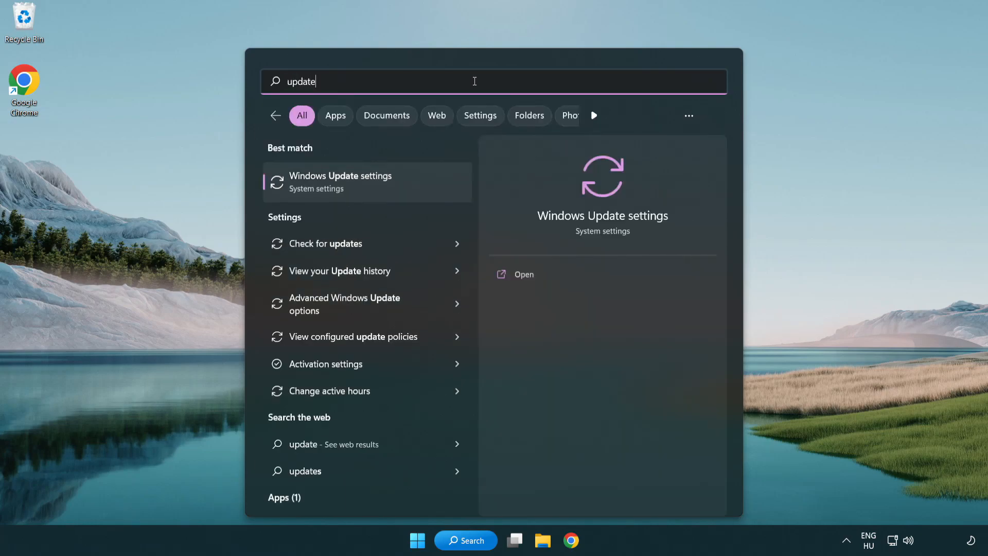
pyautogui.moveTo(353, 193)
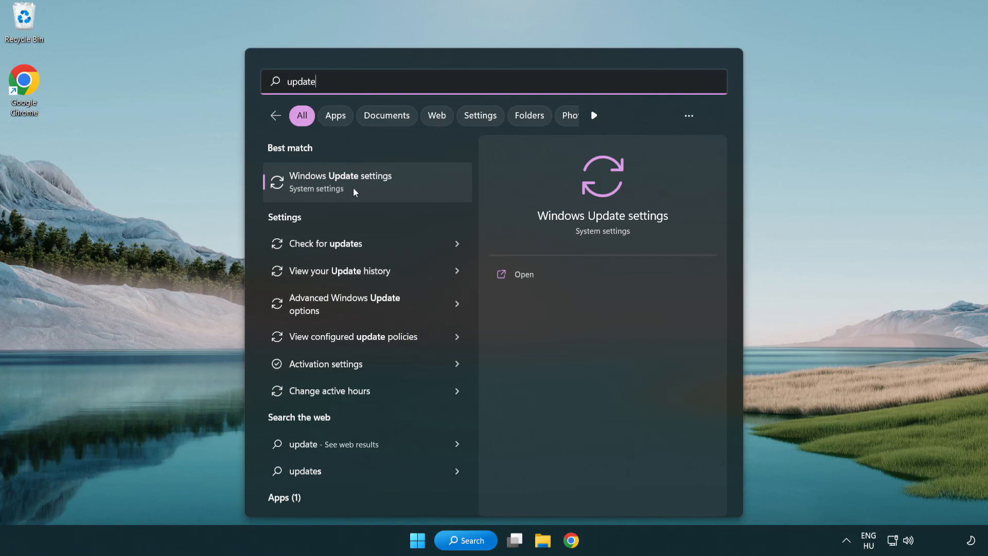
pyautogui.click(341, 181)
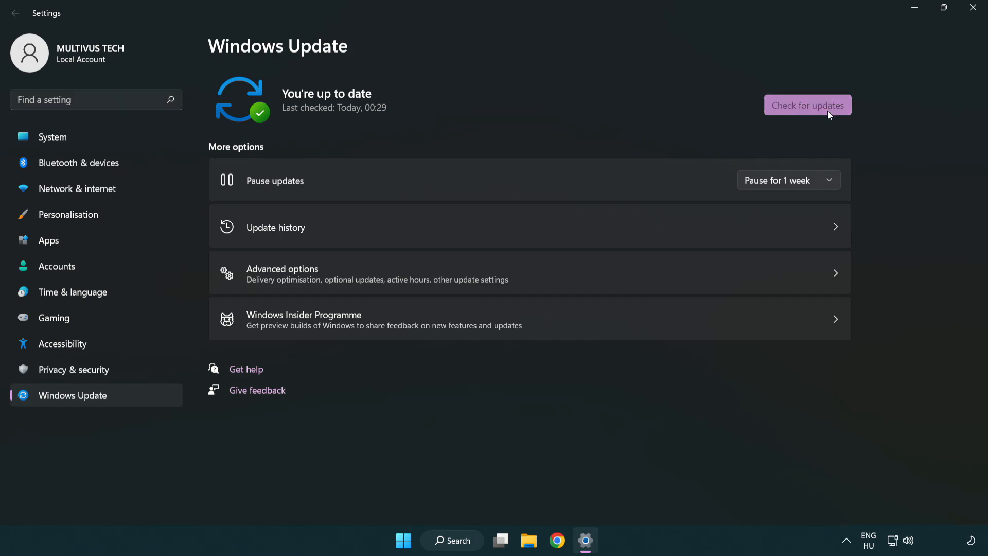
# Run a fresh Windows Update check; the PC is reported up to date.
pyautogui.click(807, 105)
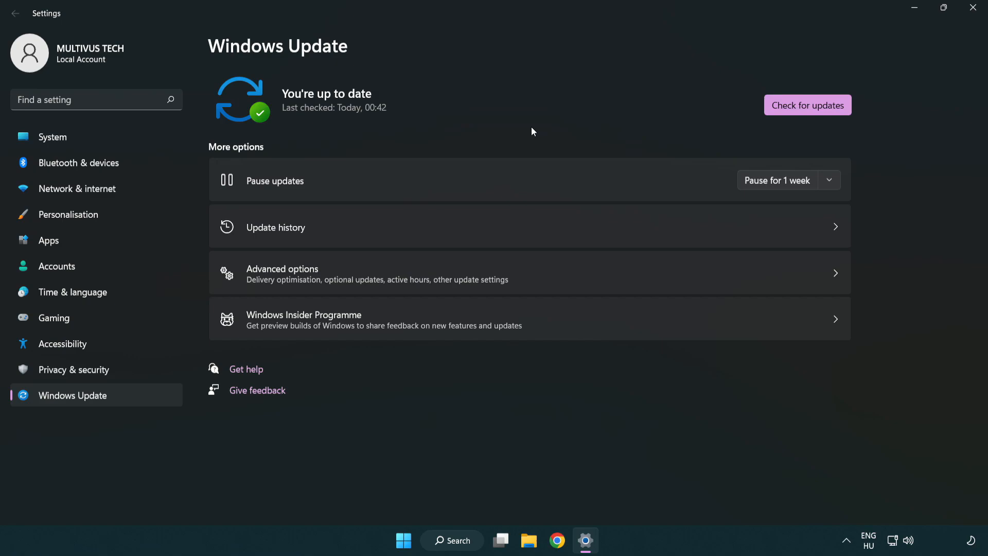
pyautogui.moveTo(973, 8)
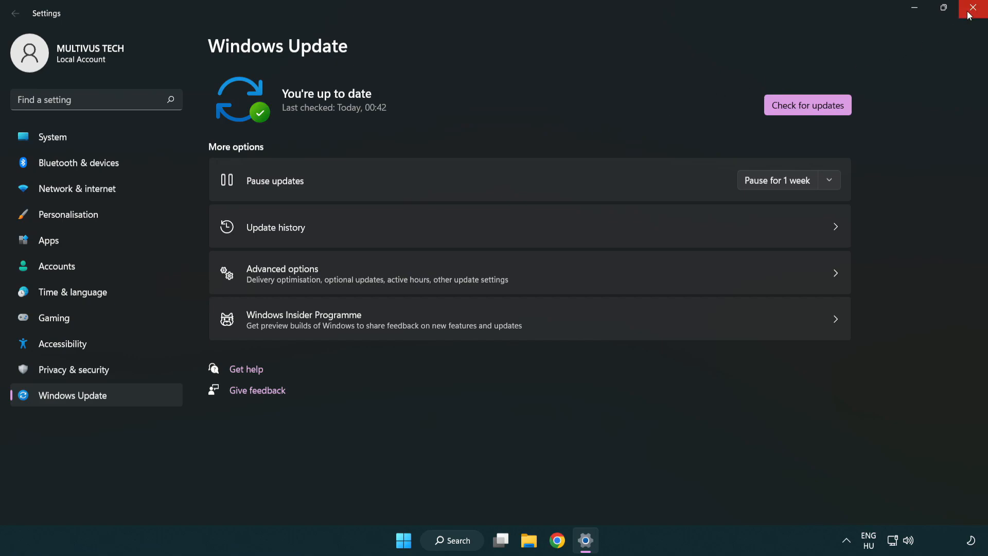
# Close Settings and open Properties for the YOUR NOT WORKING APP desktop shortcut.
pyautogui.click(978, 7)
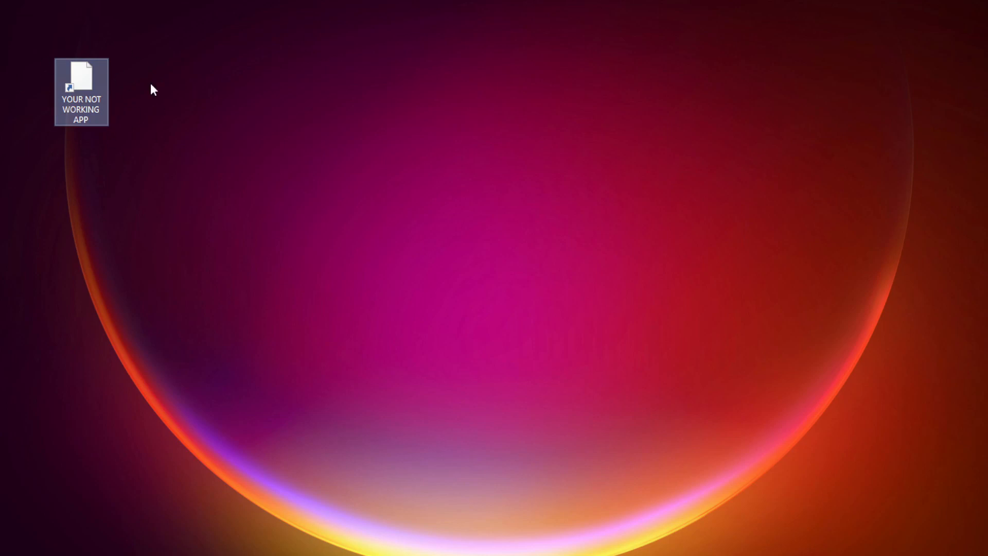
pyautogui.rightClick(80, 93)
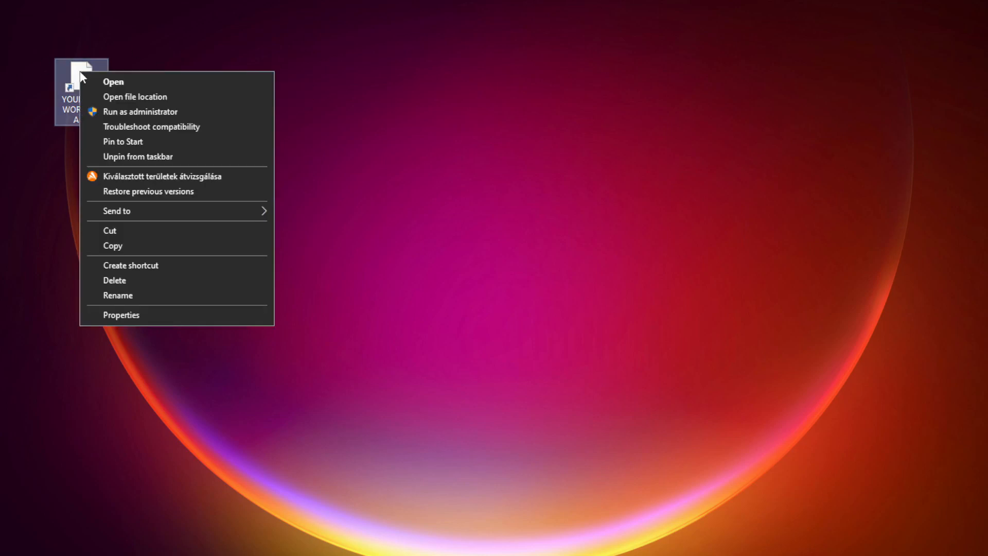
pyautogui.moveTo(136, 314)
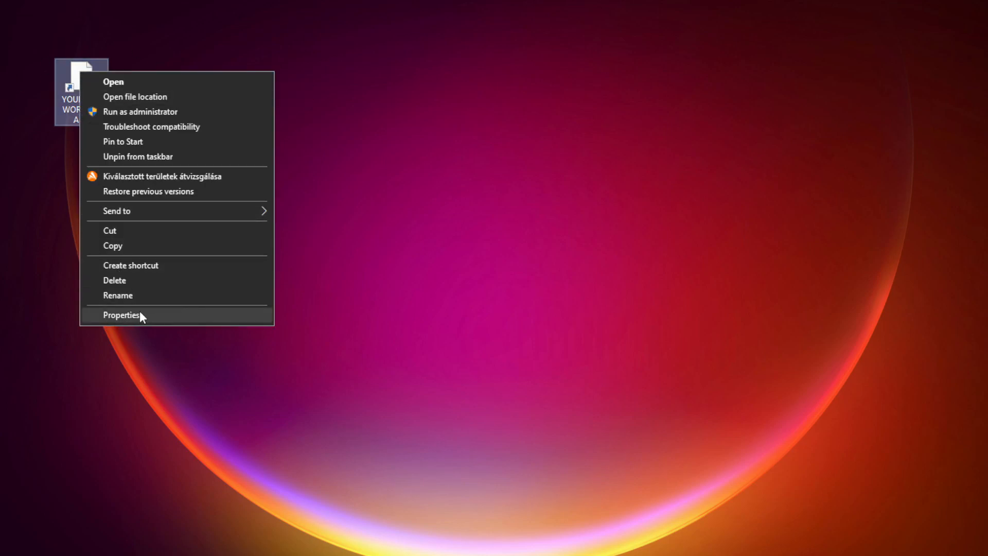
pyautogui.click(122, 315)
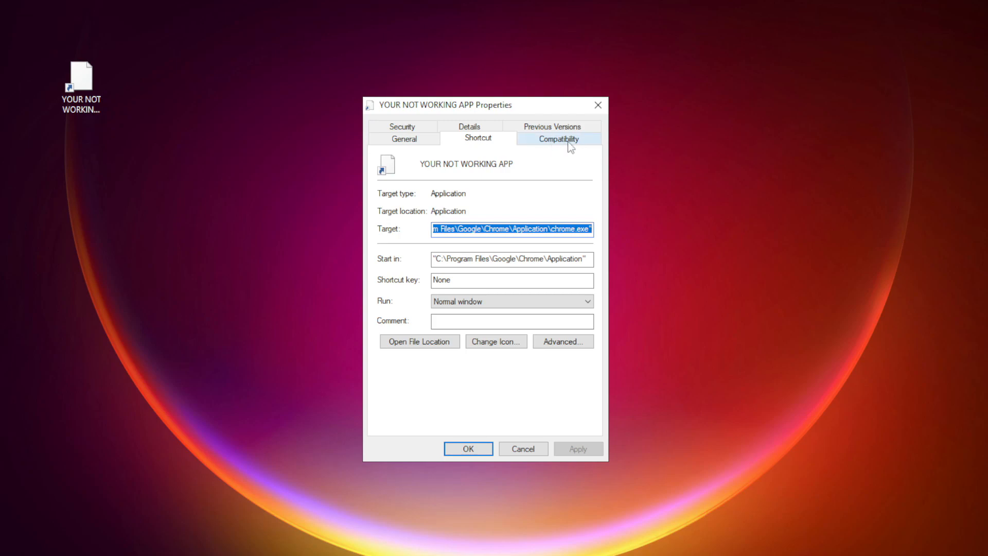
# Under Compatibility, keep Windows 8 mode, enable Run as administrator, then apply and confirm.
pyautogui.click(558, 138)
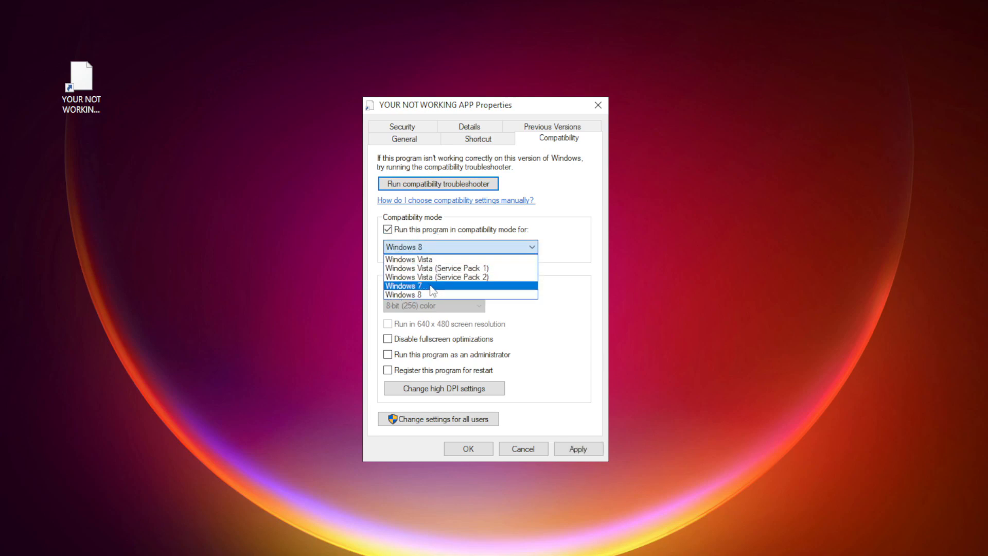
pyautogui.click(404, 295)
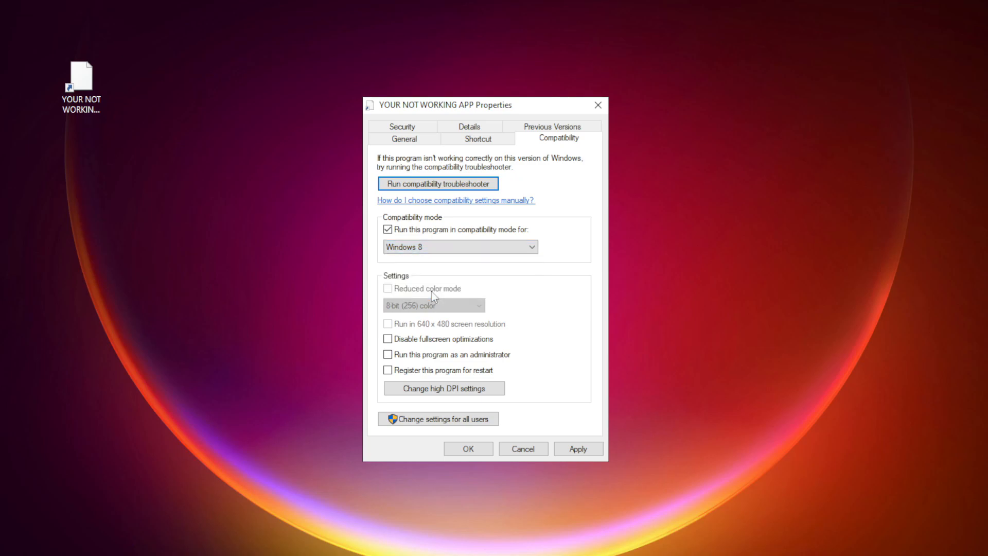
pyautogui.moveTo(390, 350)
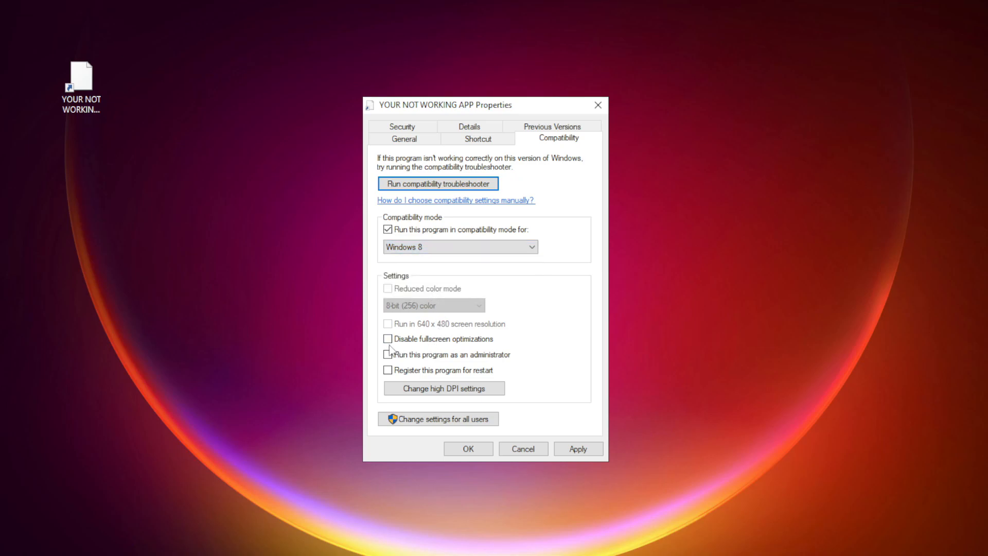
pyautogui.click(388, 338)
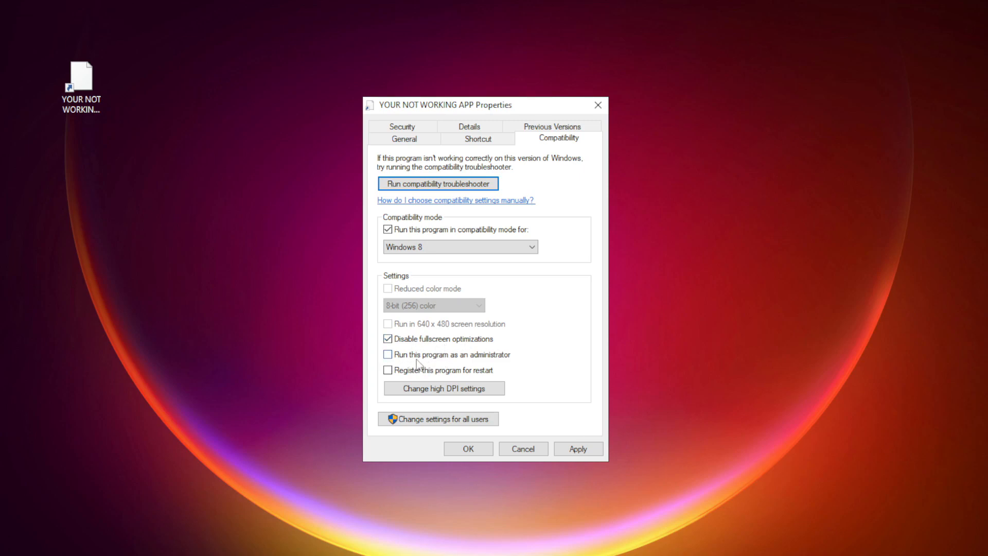
pyautogui.click(388, 354)
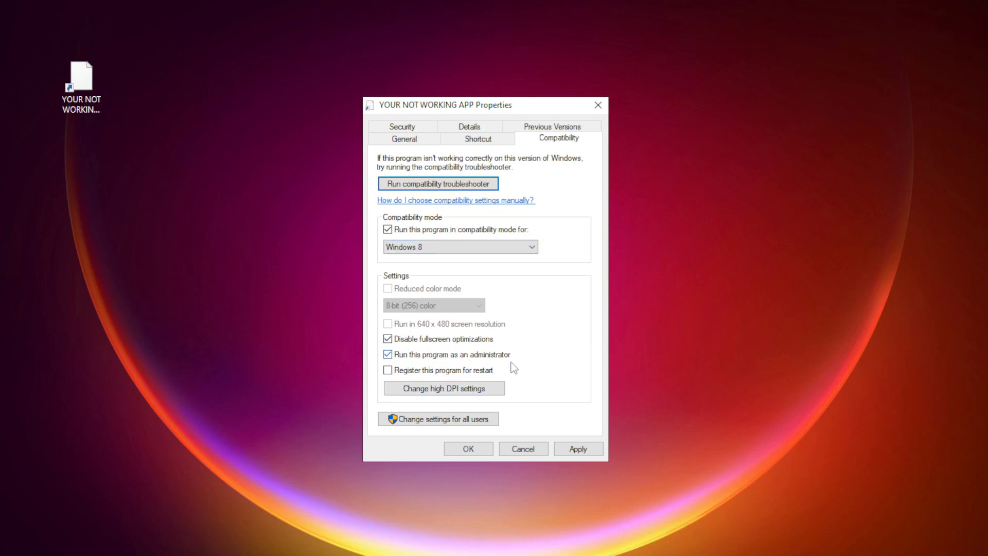
pyautogui.click(468, 447)
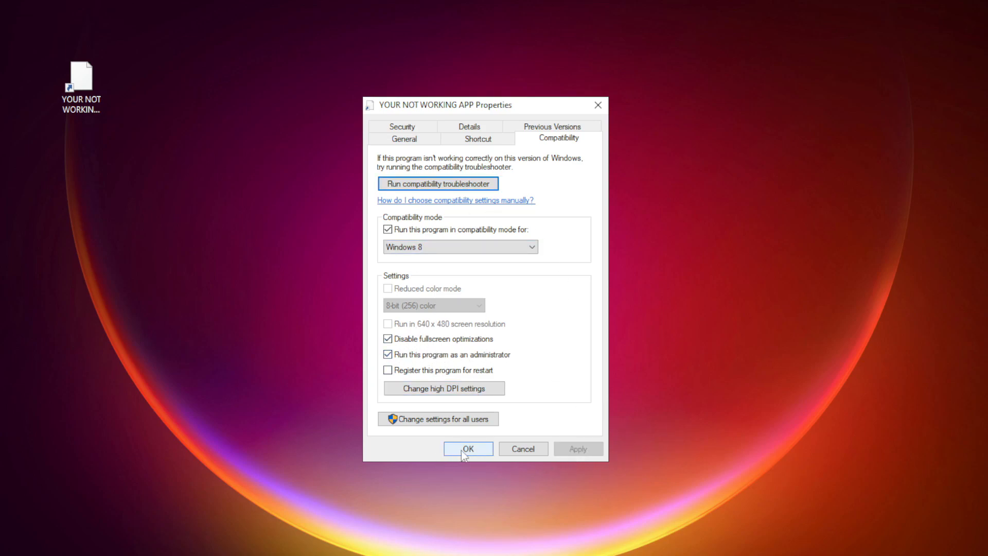
pyautogui.click(467, 447)
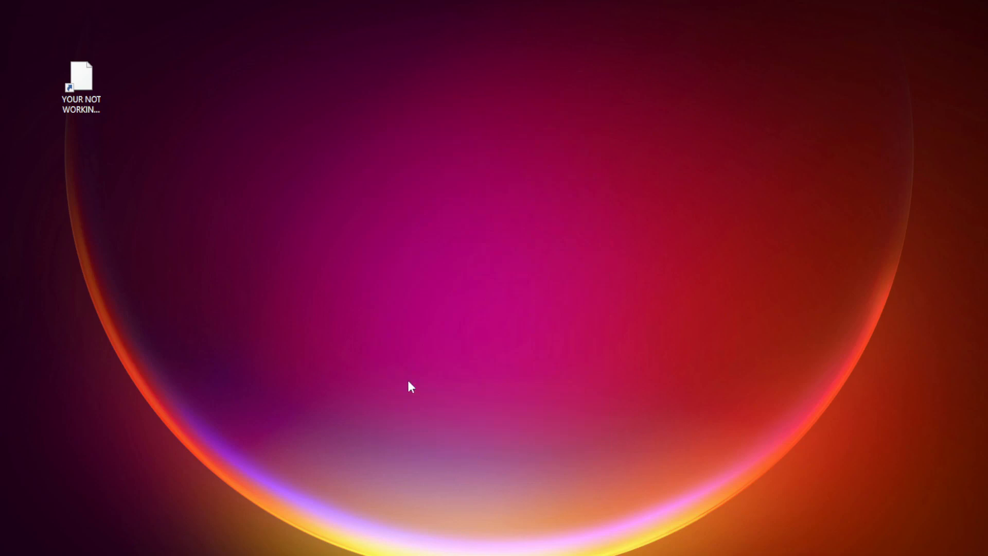
# Open Task Manager from the Start button's Quick Link menu.
pyautogui.click(80, 79)
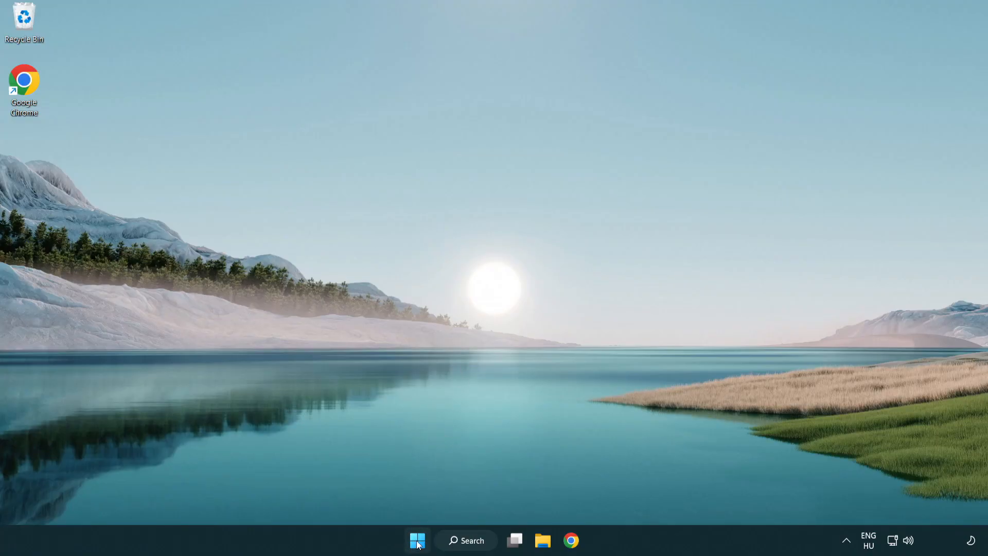
pyautogui.rightClick(417, 540)
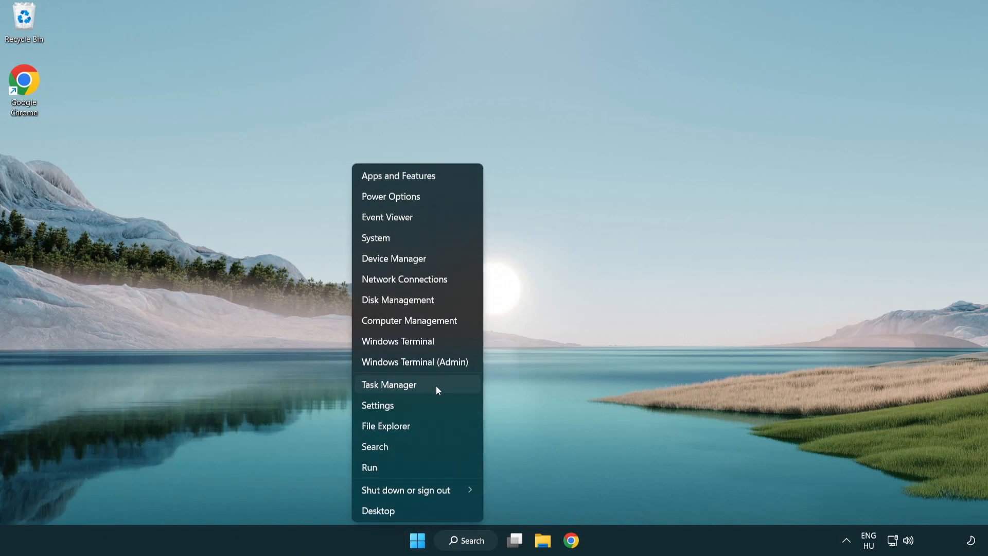
pyautogui.click(389, 383)
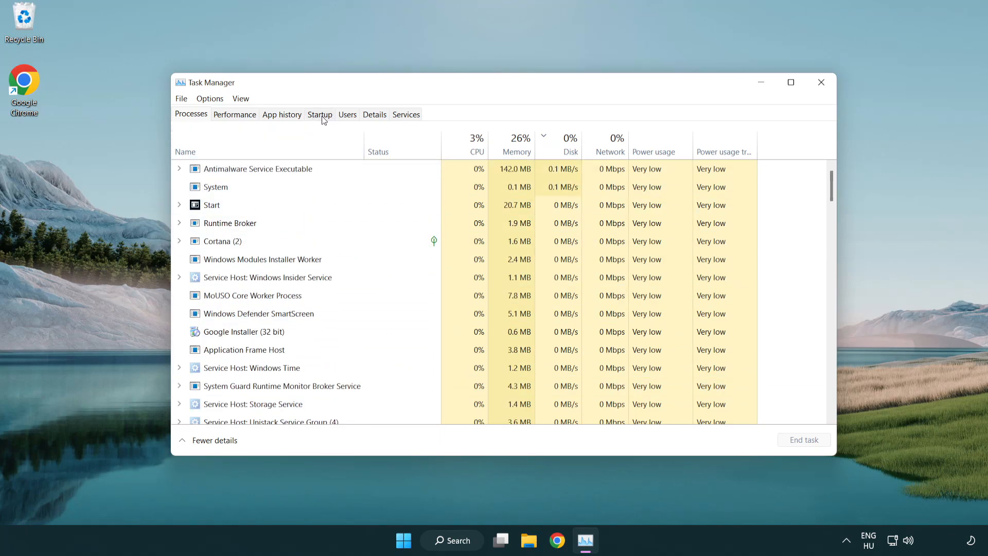
# On the Startup list, disable Terminal, Phone Link, Cortana and Windows Security notifications.
pyautogui.click(319, 114)
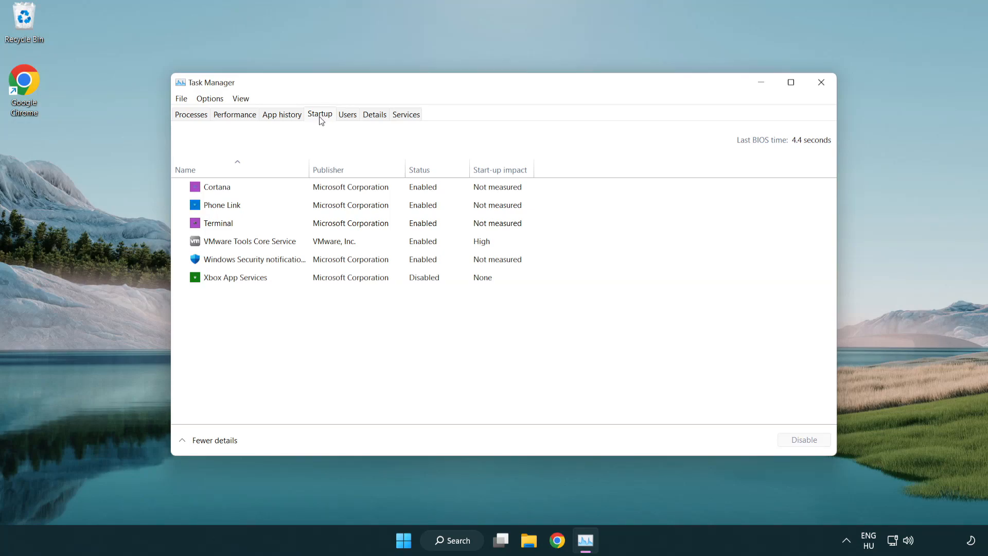
pyautogui.click(218, 222)
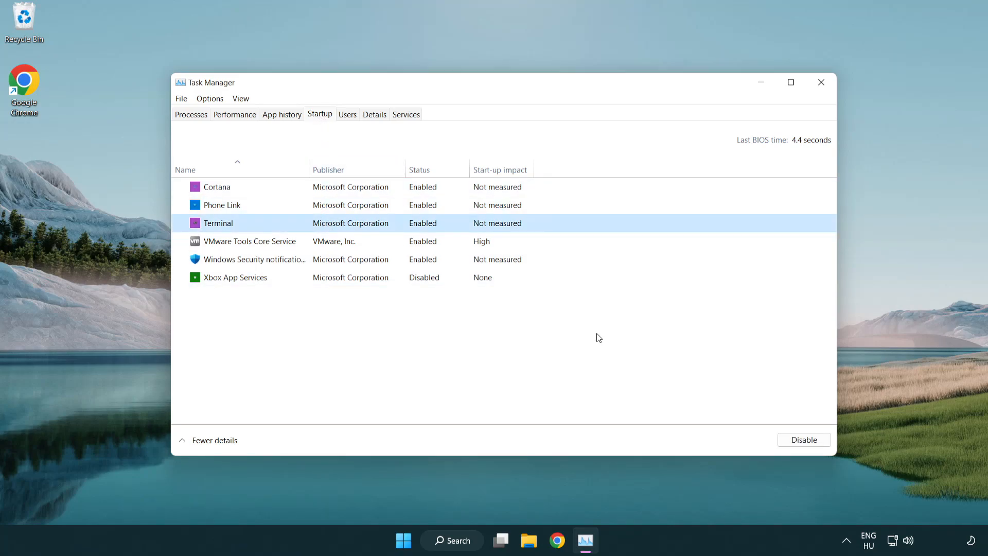
pyautogui.click(803, 440)
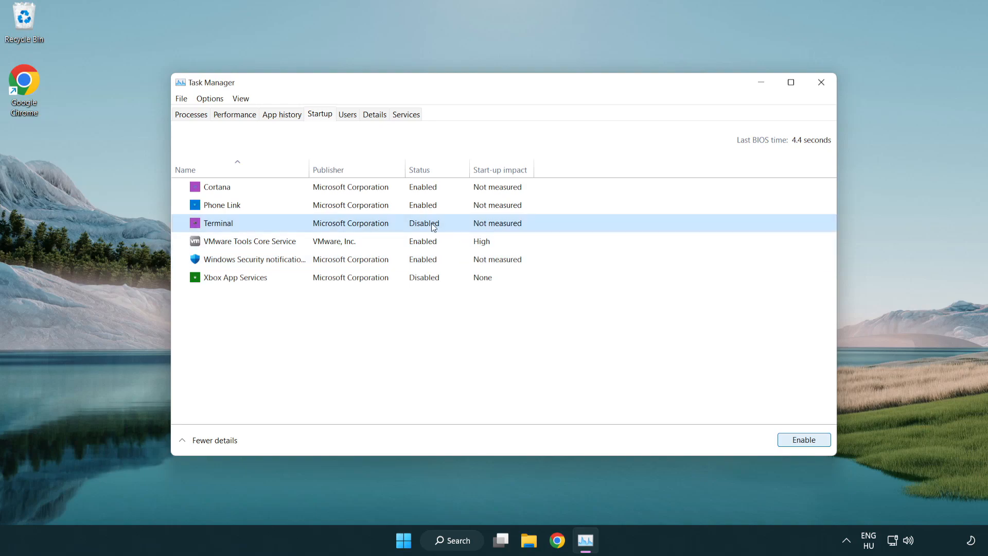
pyautogui.click(221, 203)
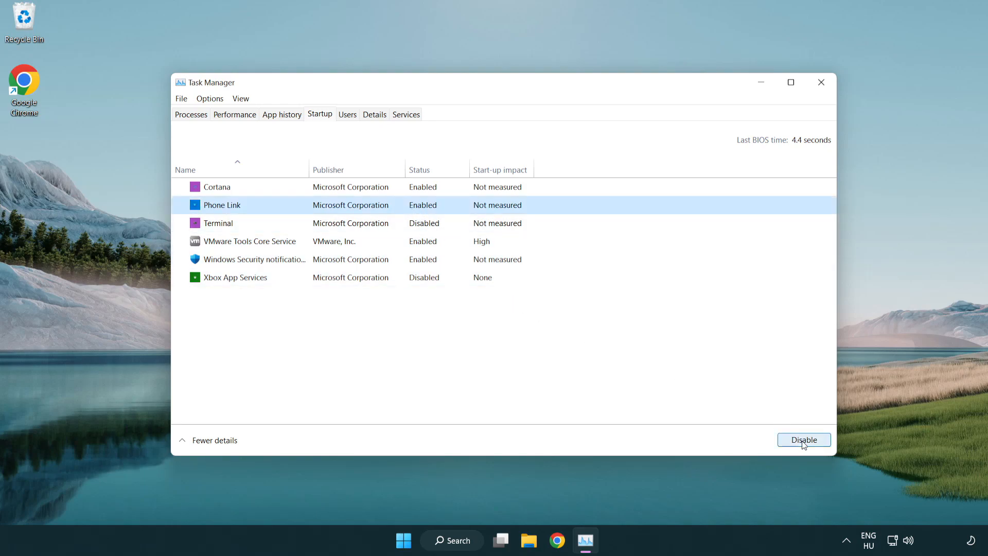
pyautogui.click(802, 439)
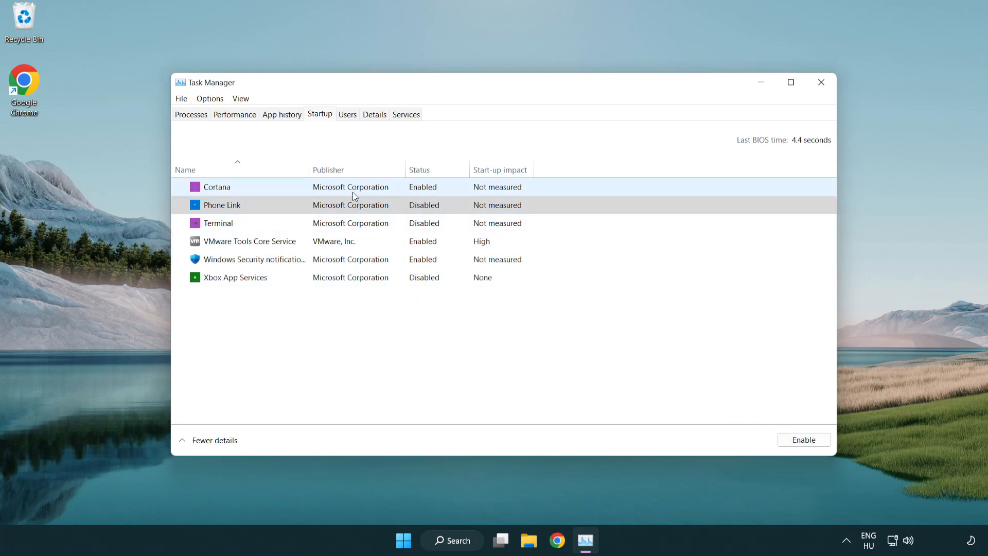
pyautogui.click(216, 187)
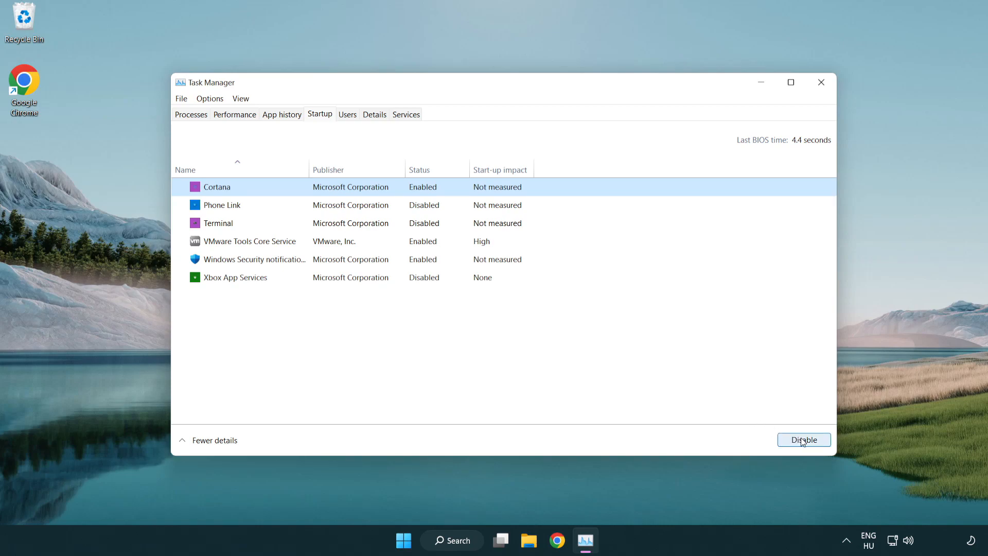
pyautogui.click(803, 440)
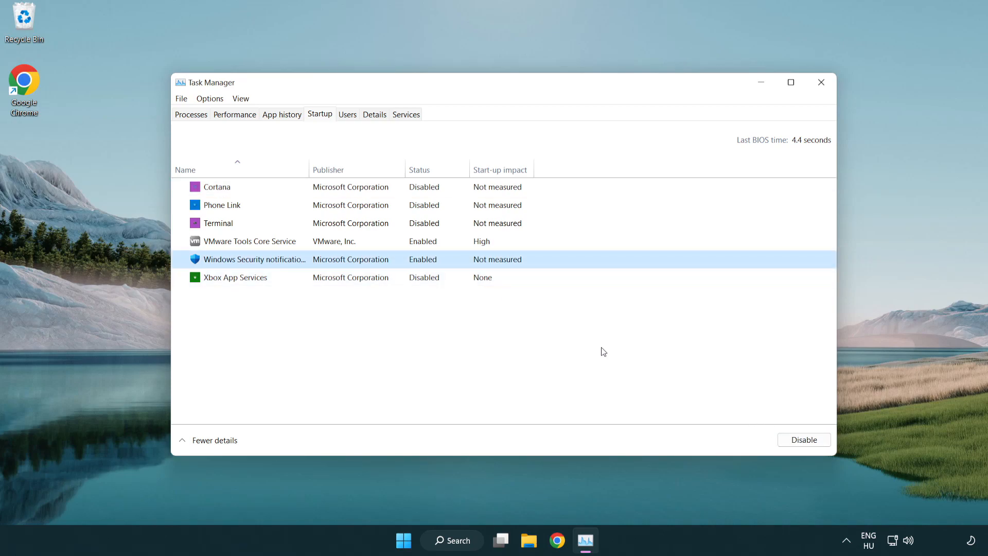
pyautogui.click(804, 439)
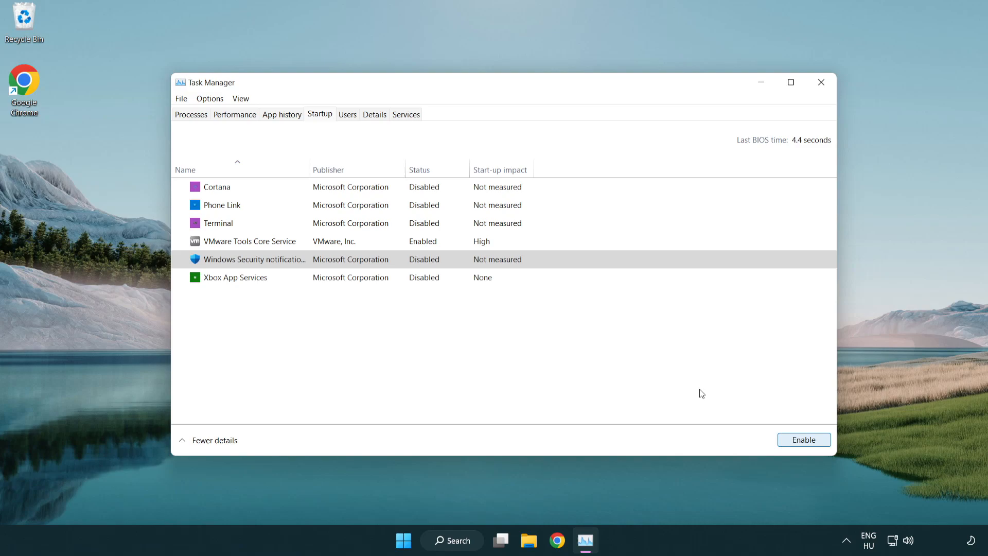
pyautogui.moveTo(821, 83)
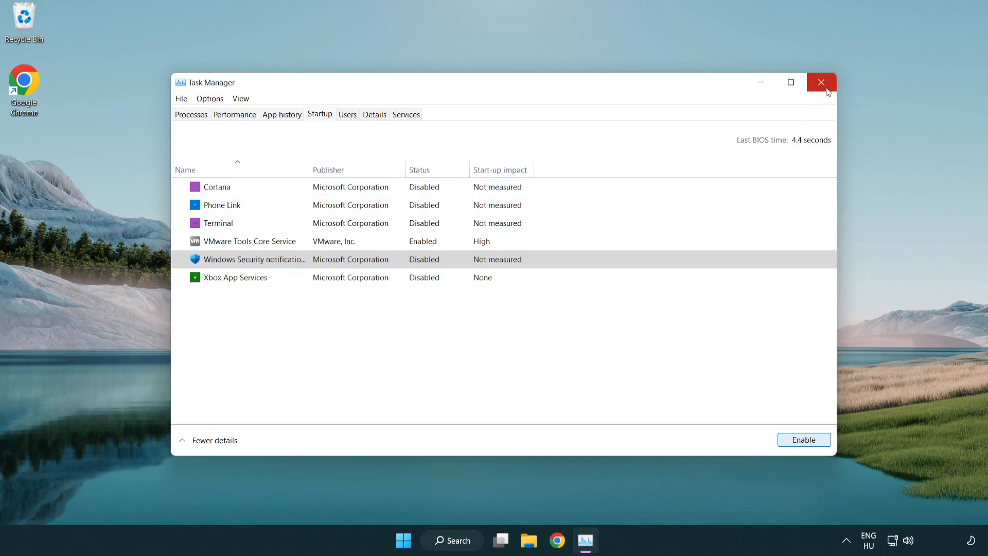
pyautogui.moveTo(822, 82)
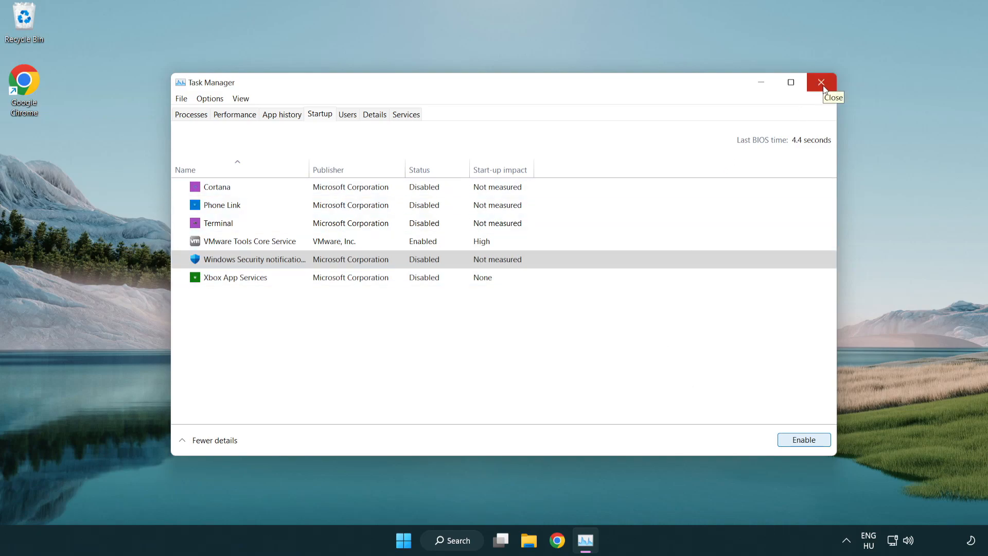
# Close Task Manager, download the DirectX End-User Runtime Web Installer in Chrome and open dxwebsetup.exe.
pyautogui.click(822, 83)
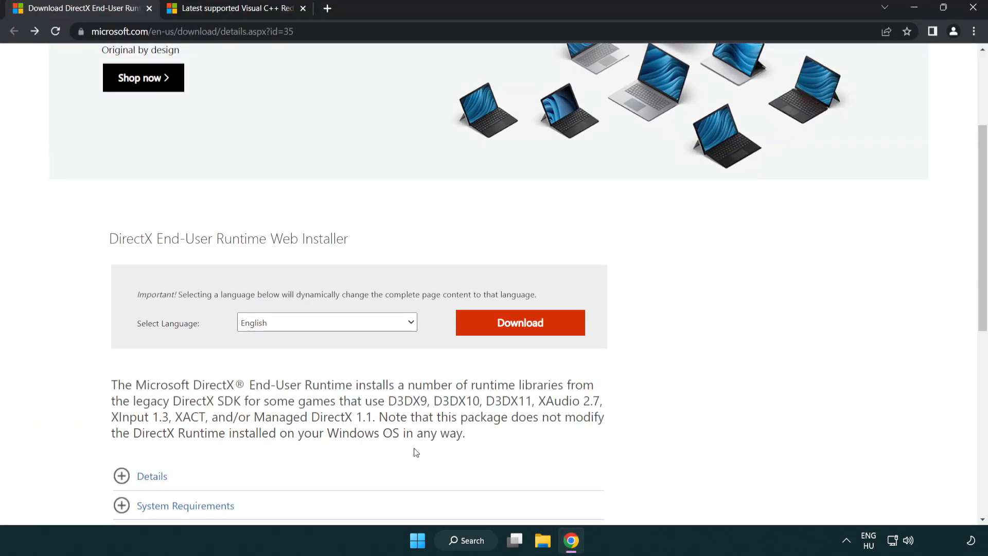
pyautogui.click(191, 32)
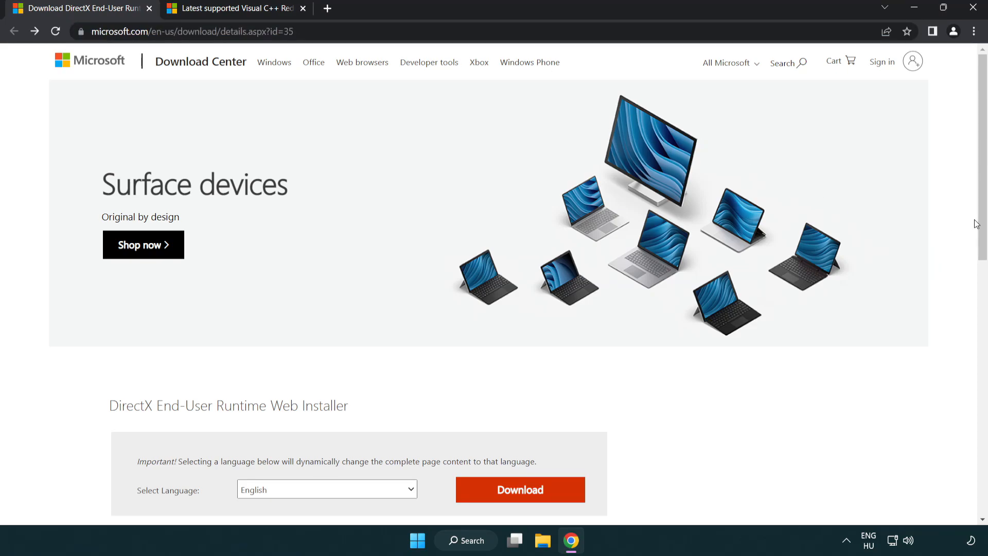
pyautogui.scroll(-3)
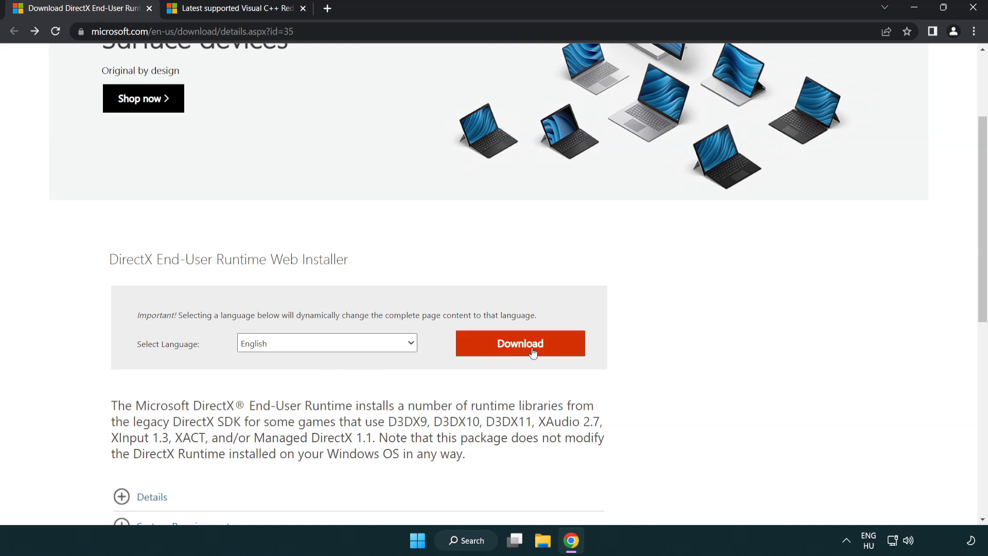
pyautogui.click(518, 344)
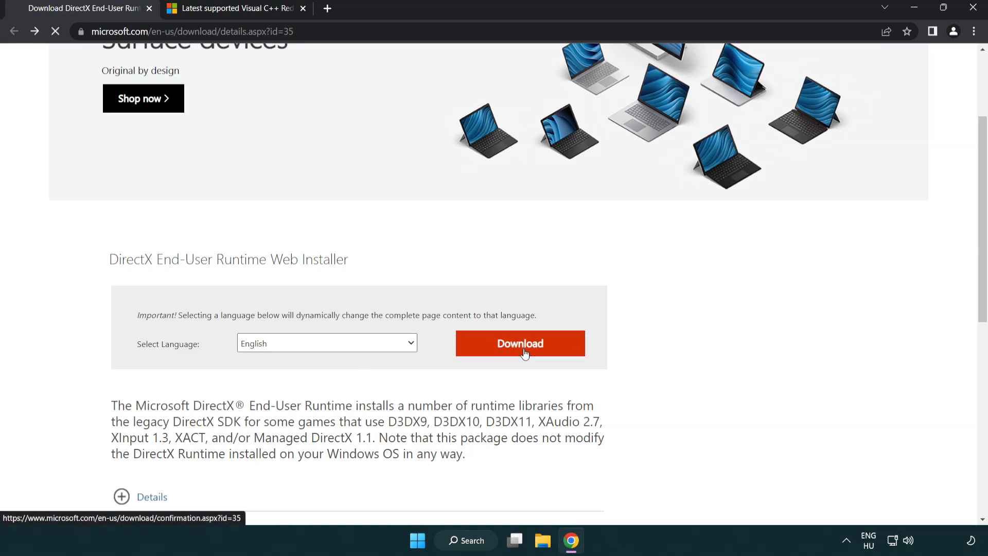
pyautogui.click(519, 343)
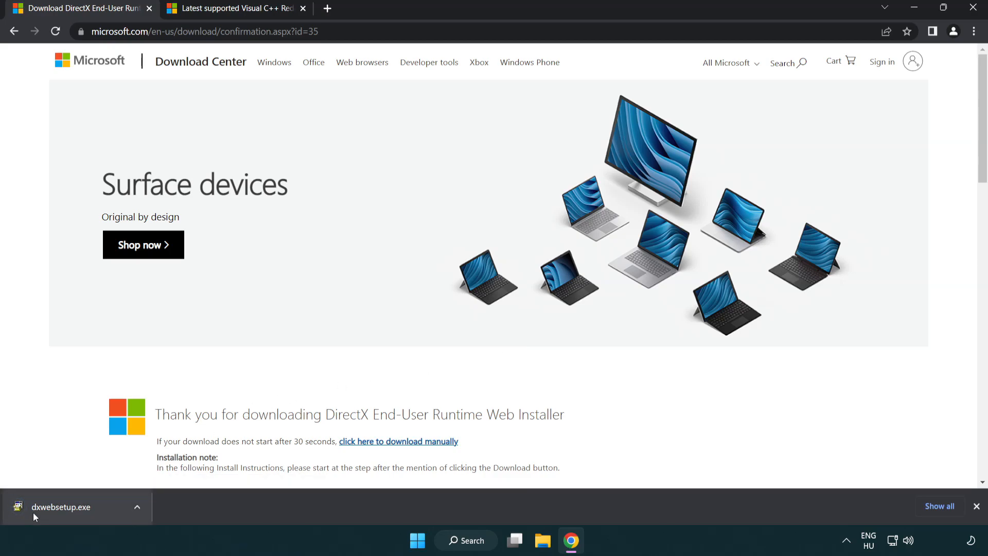
pyautogui.click(61, 506)
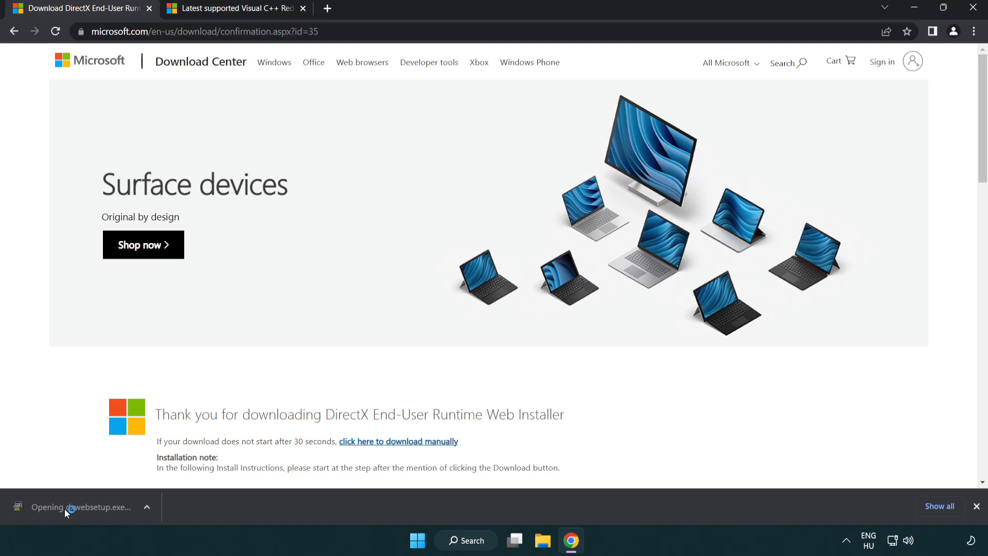
# Accept the DirectX license, decline the Bing Bar, and finish setup; DirectX already up to date.
pyautogui.click(80, 506)
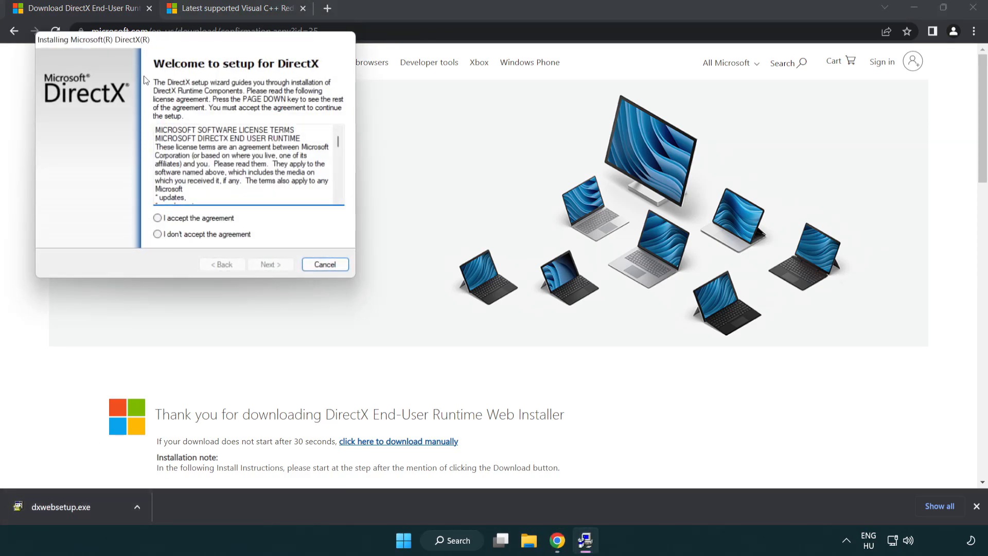
pyautogui.moveTo(92, 40); pyautogui.dragTo(376, 149)
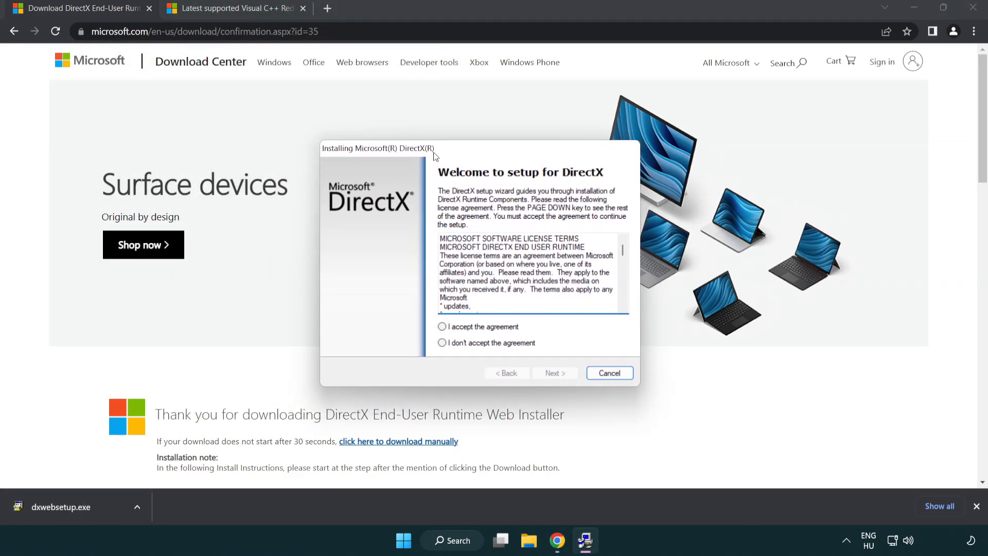
pyautogui.scroll(-3)
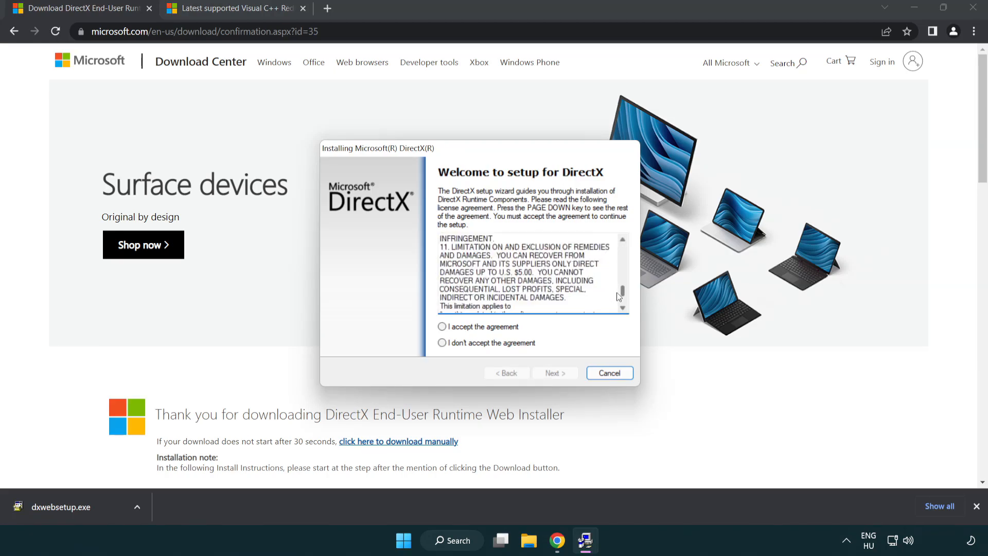
pyautogui.click(441, 327)
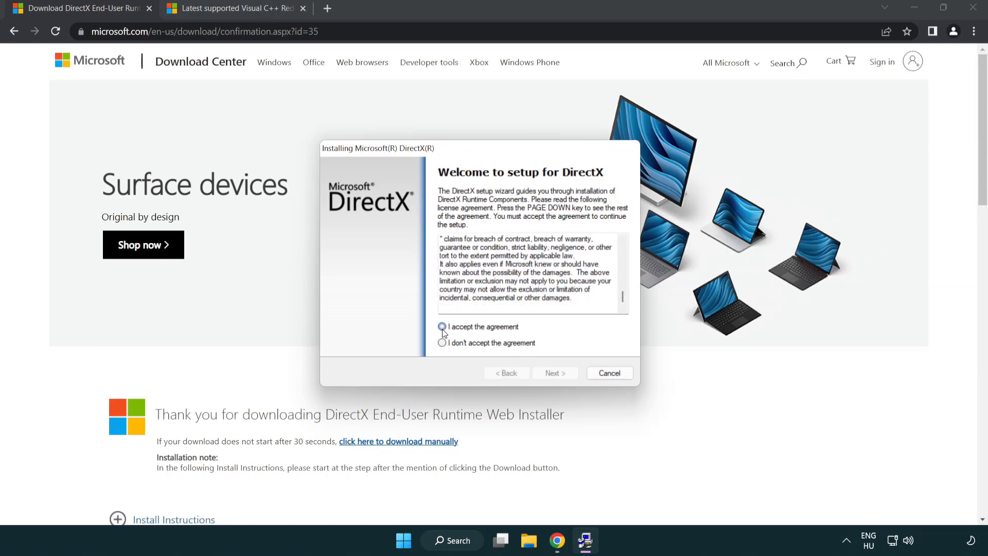
pyautogui.click(442, 326)
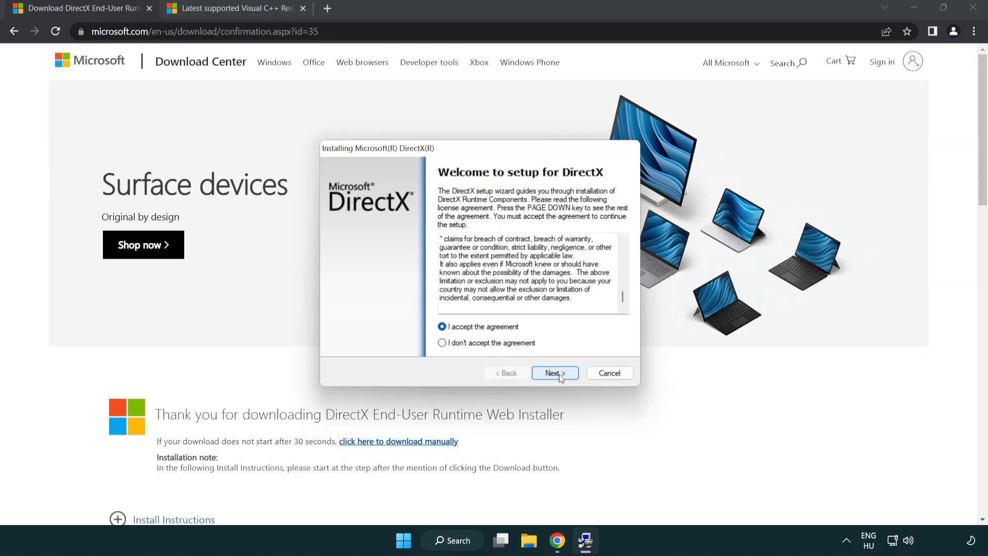
pyautogui.click(554, 373)
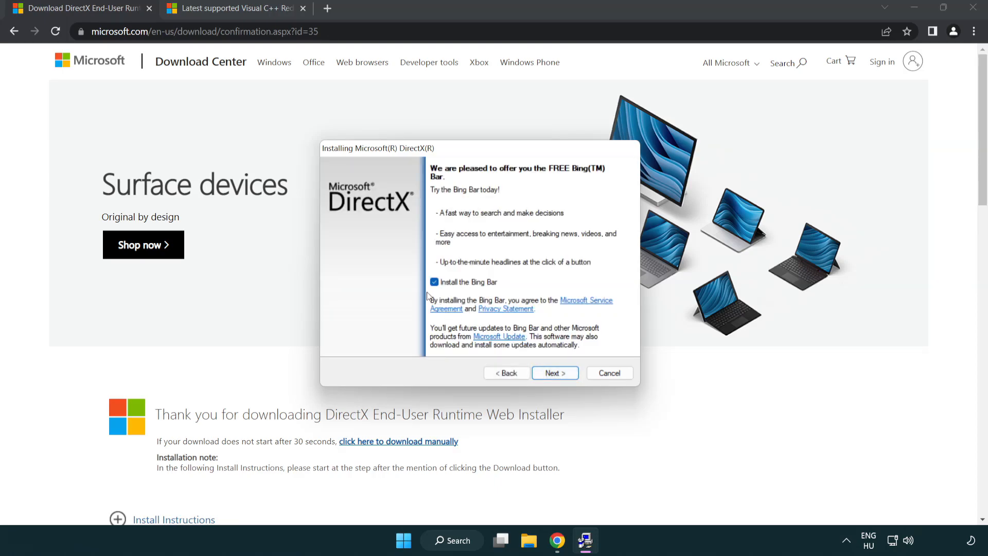
pyautogui.click(435, 282)
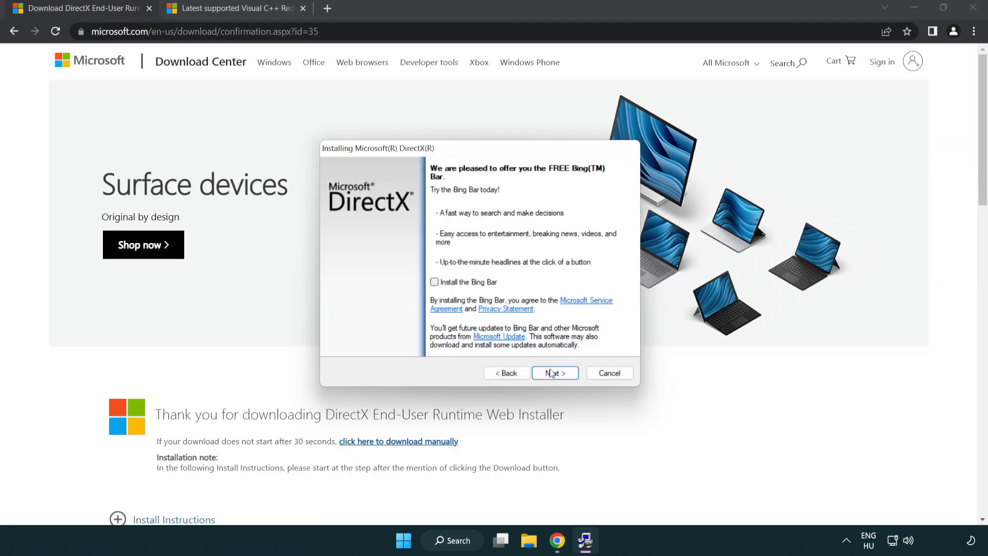
pyautogui.click(554, 373)
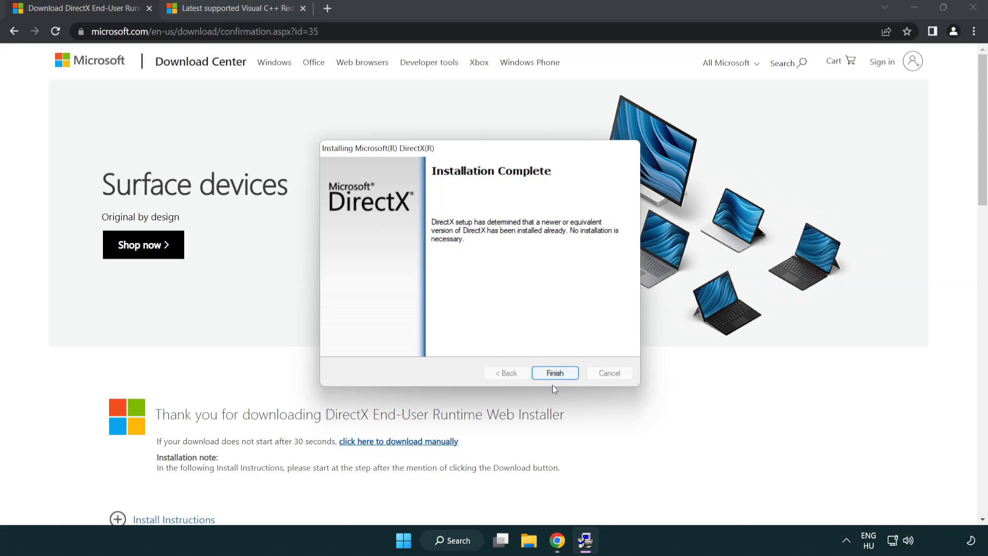
pyautogui.click(555, 373)
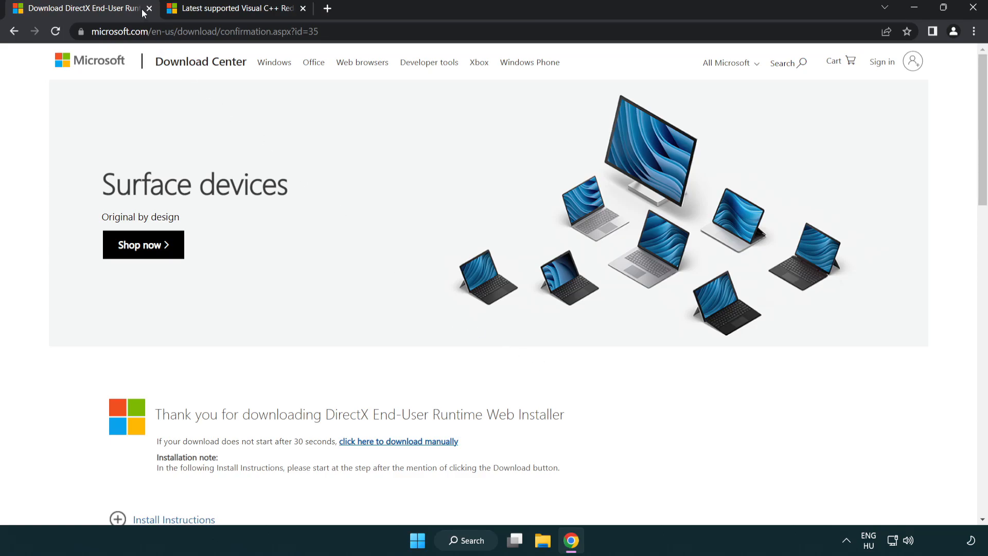
# Close the DirectX Download Center page and download vc_redist.x86.exe from the Visual Studio 2015-2022 table.
pyautogui.click(149, 8)
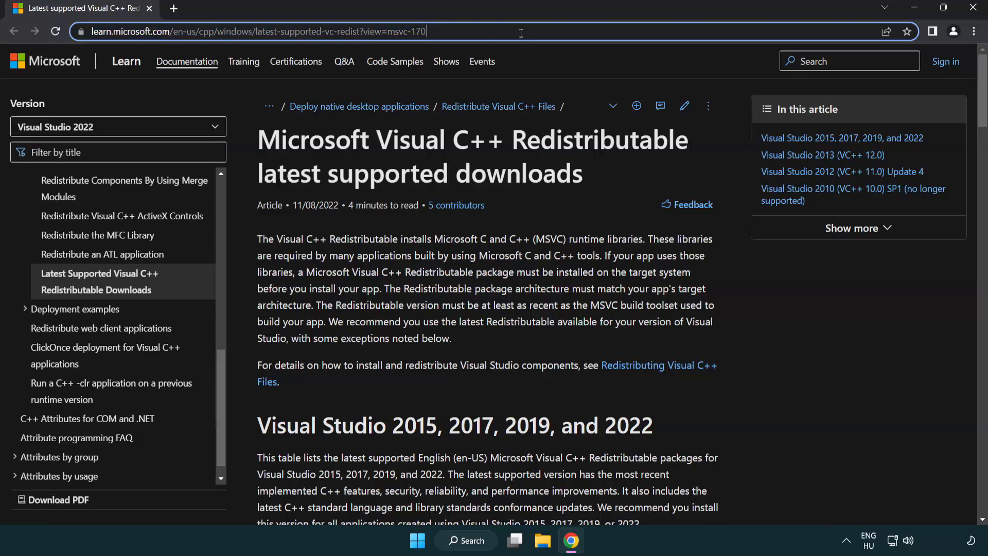
pyautogui.scroll(-3)
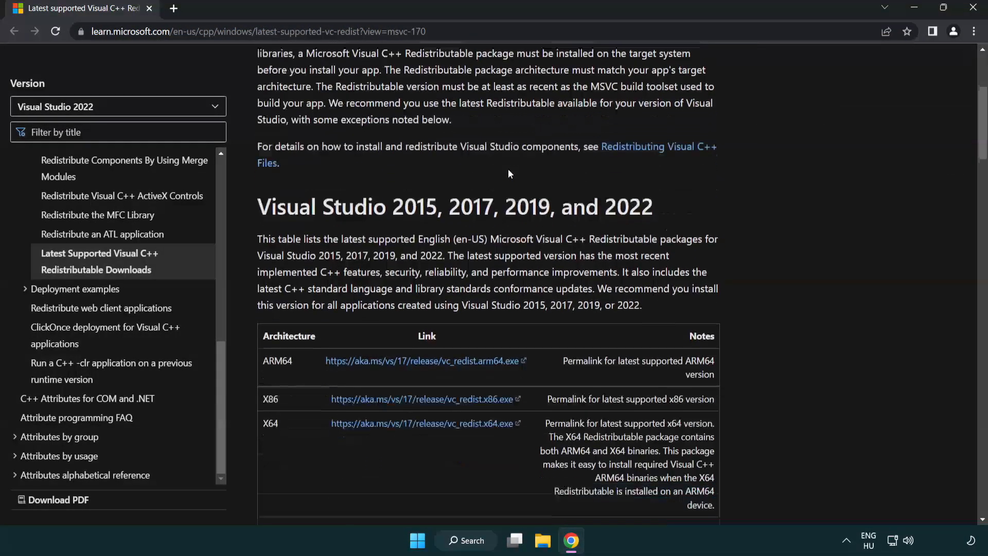
pyautogui.scroll(-3)
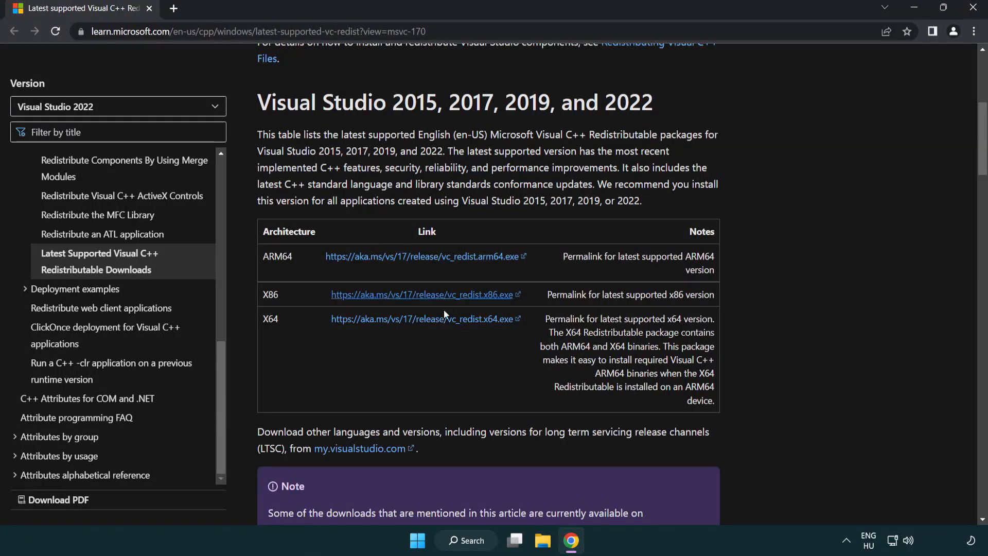
pyautogui.click(425, 294)
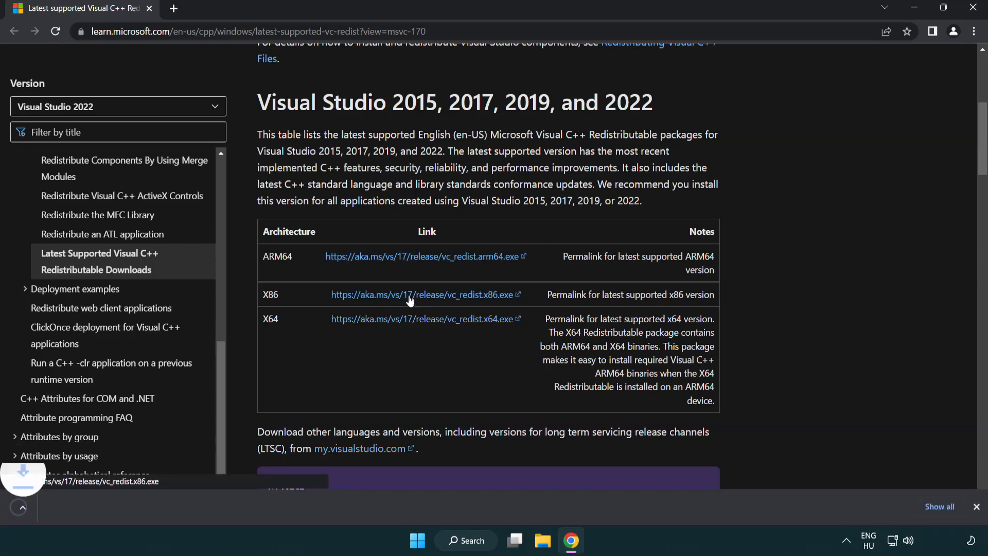
# Accept the ARM64 installer's license, attempt Install, and close it after Setup Failed as unsupported.
pyautogui.click(422, 318)
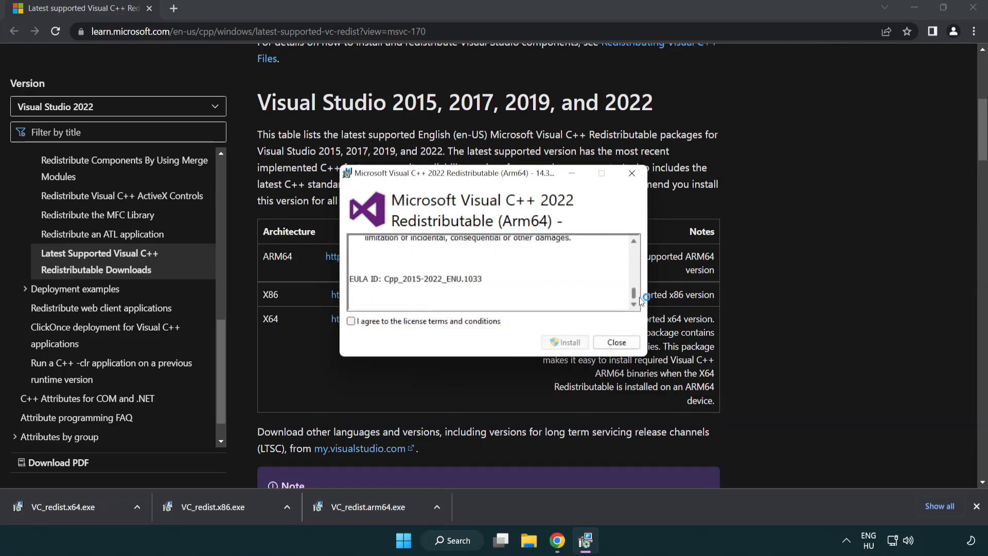
pyautogui.click(351, 321)
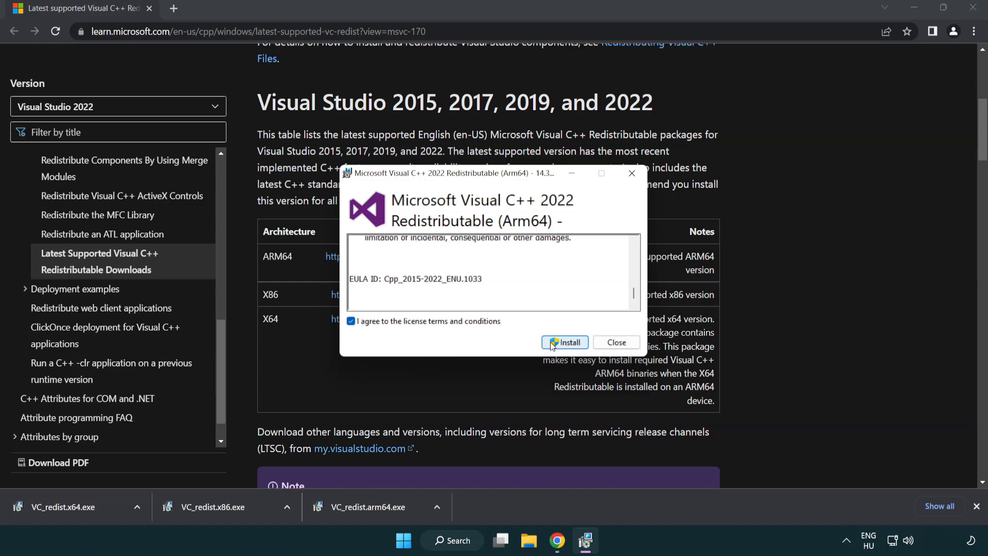
pyautogui.click(564, 342)
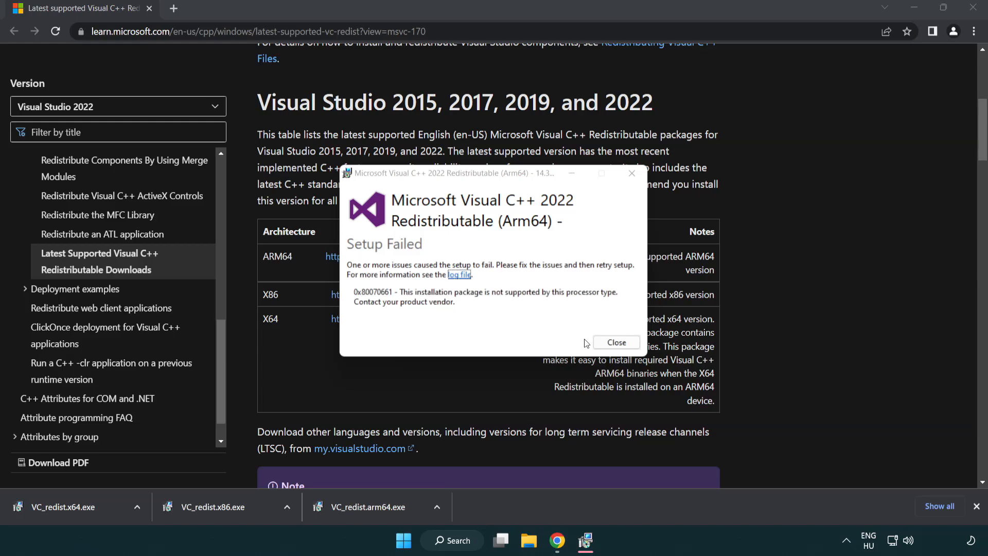
pyautogui.click(613, 341)
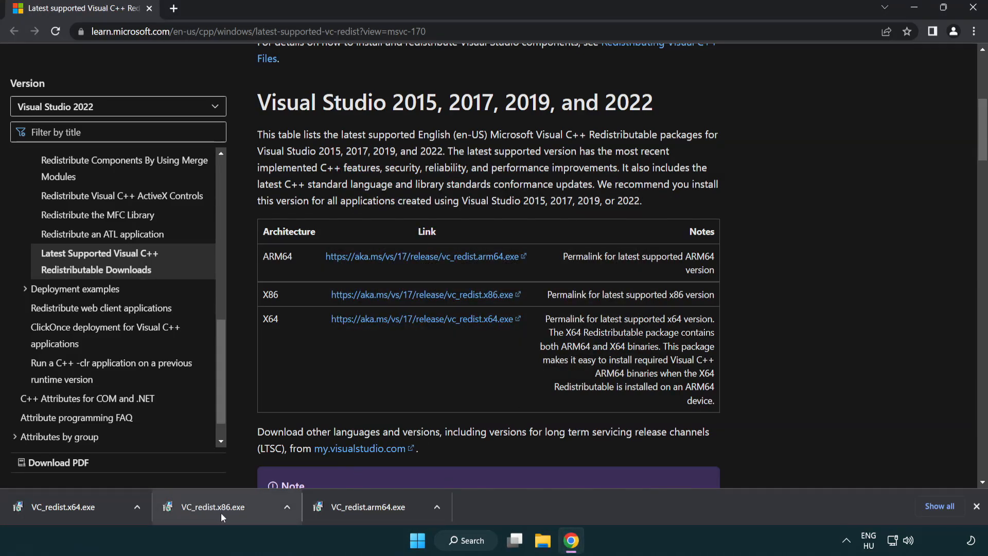
# Install VC_redist.x86.exe and VC_redist.x64.exe successfully, closing the x64 setup without restarting.
pyautogui.click(211, 506)
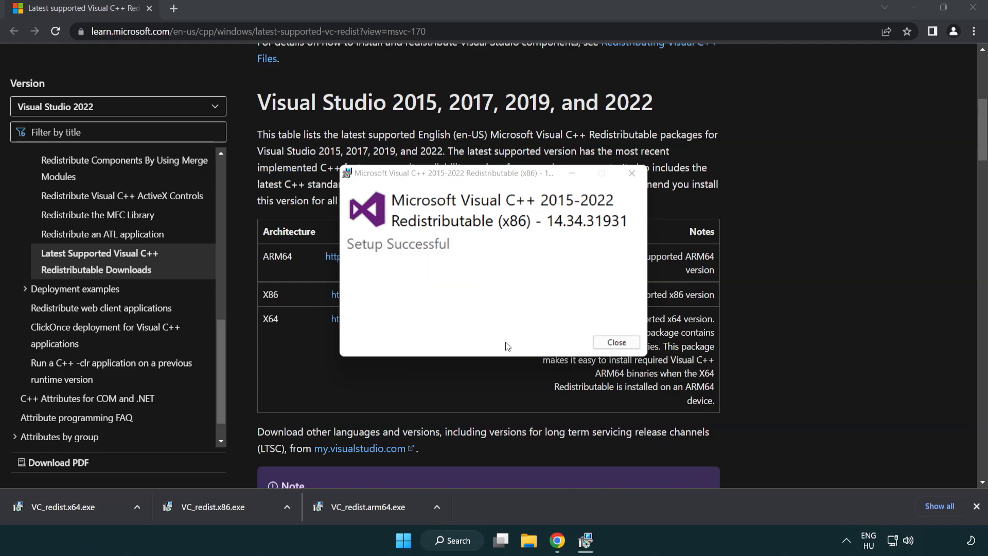
pyautogui.click(615, 342)
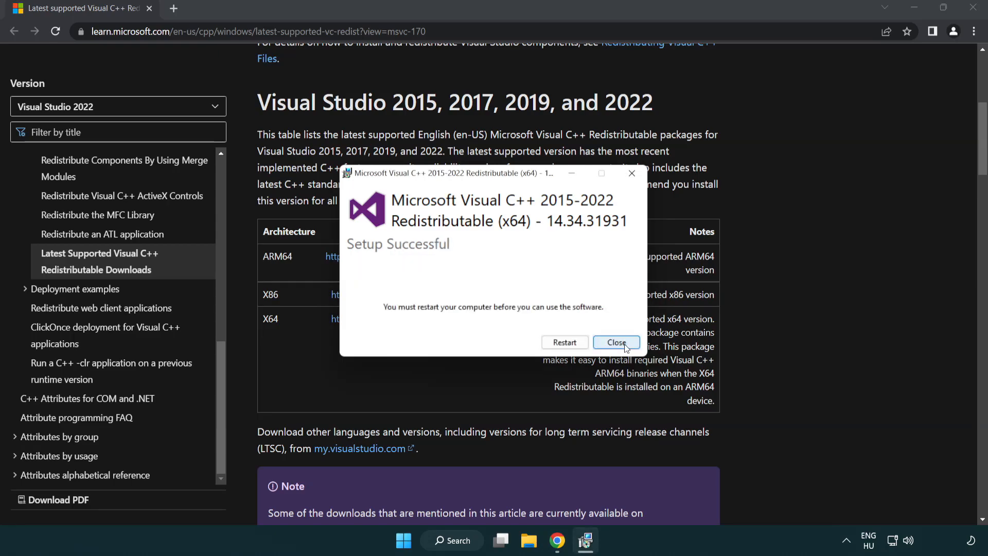
pyautogui.click(616, 342)
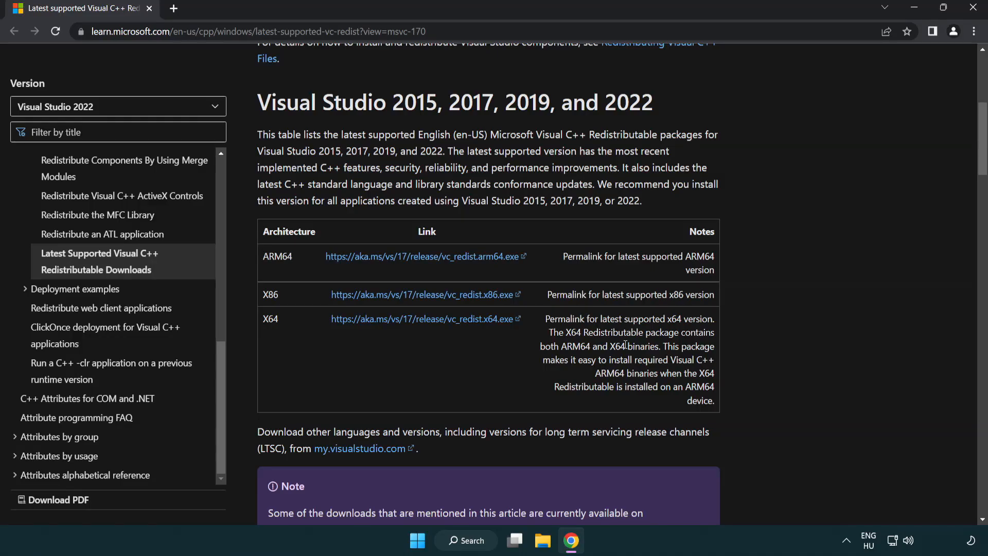
pyautogui.moveTo(935, 54)
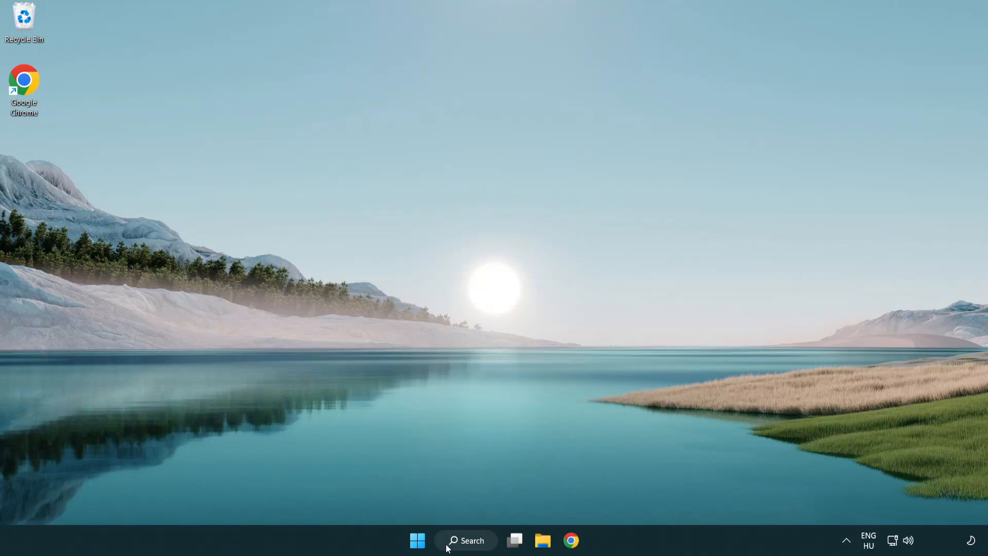
# Launch Command Prompt as administrator from Windows search for 'cmd'.
pyautogui.click(465, 540)
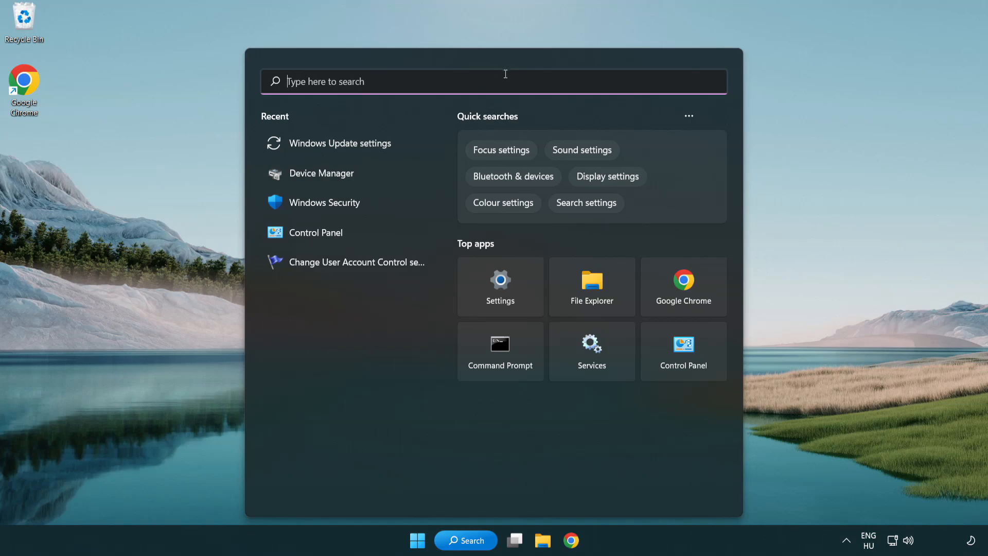
pyautogui.write('cmd')
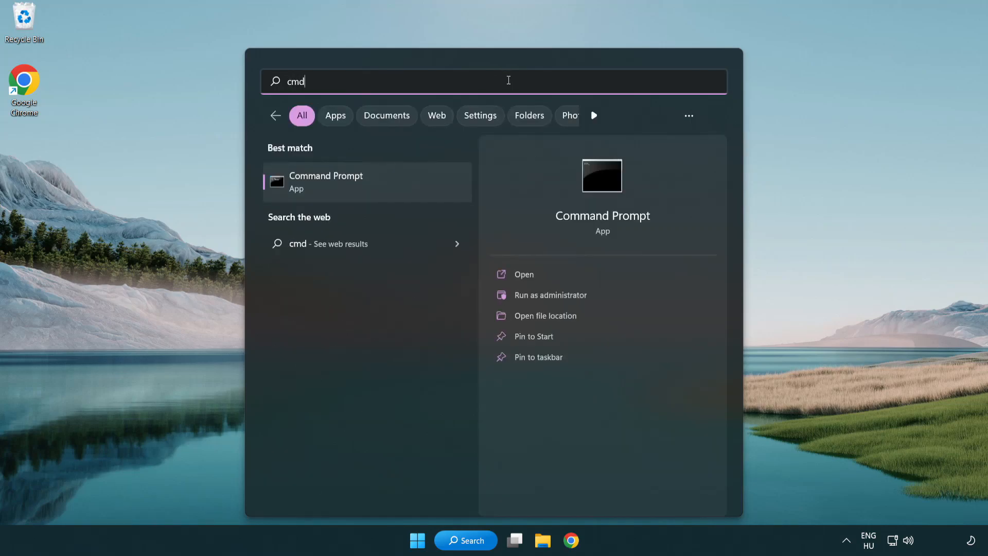
pyautogui.moveTo(378, 188)
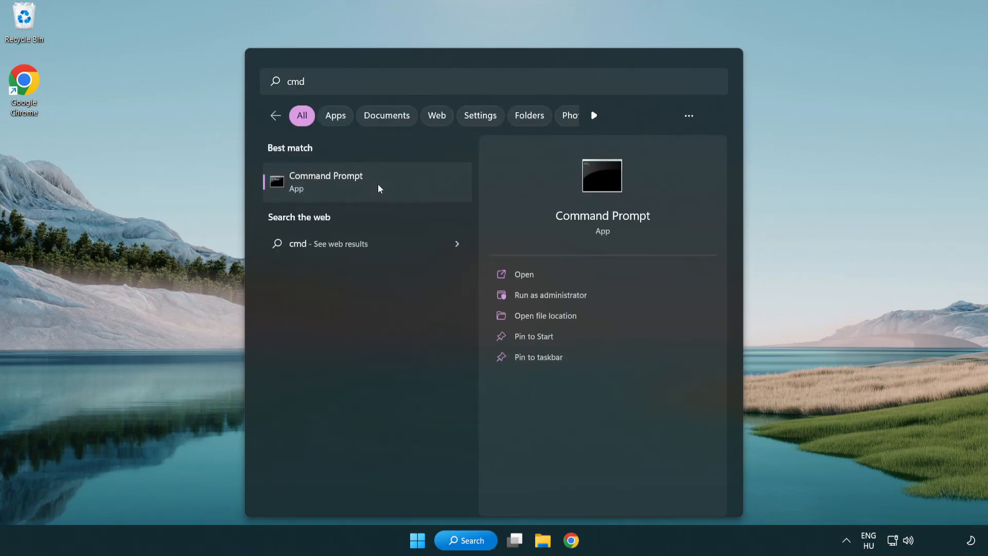
pyautogui.rightClick(325, 181)
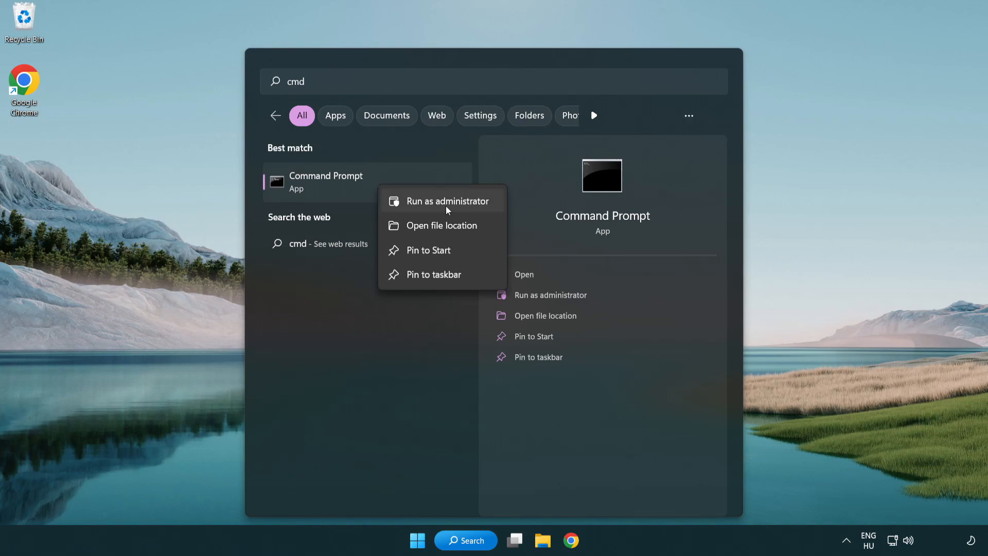
pyautogui.click(447, 201)
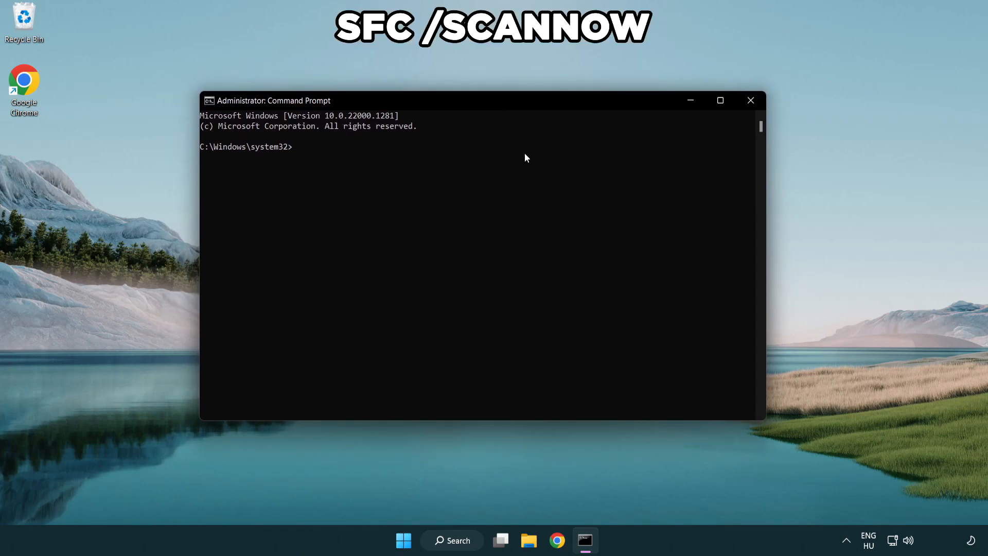
# Run sfc /scannow, which completes with no integrity violations found.
pyautogui.write('sfc /s')
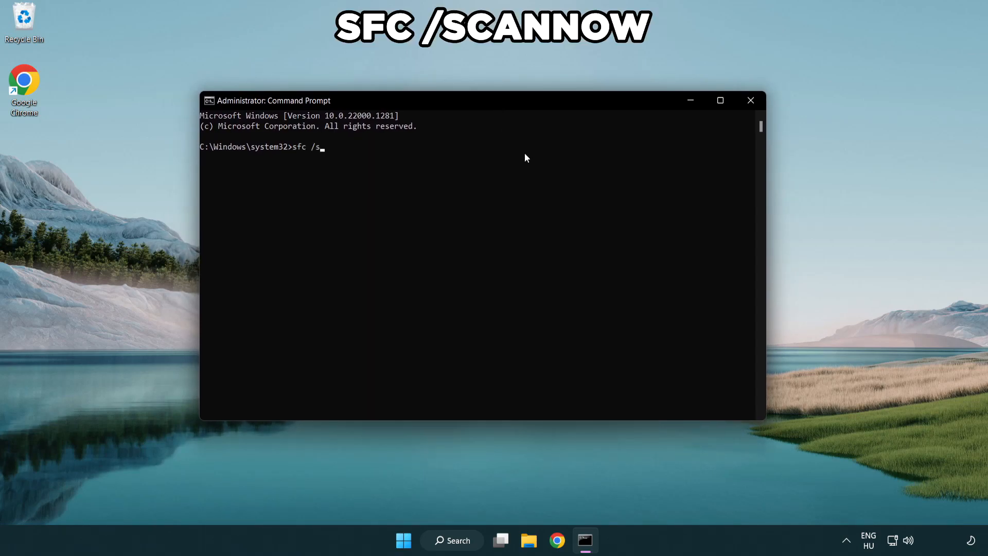
pyautogui.write('cannow')
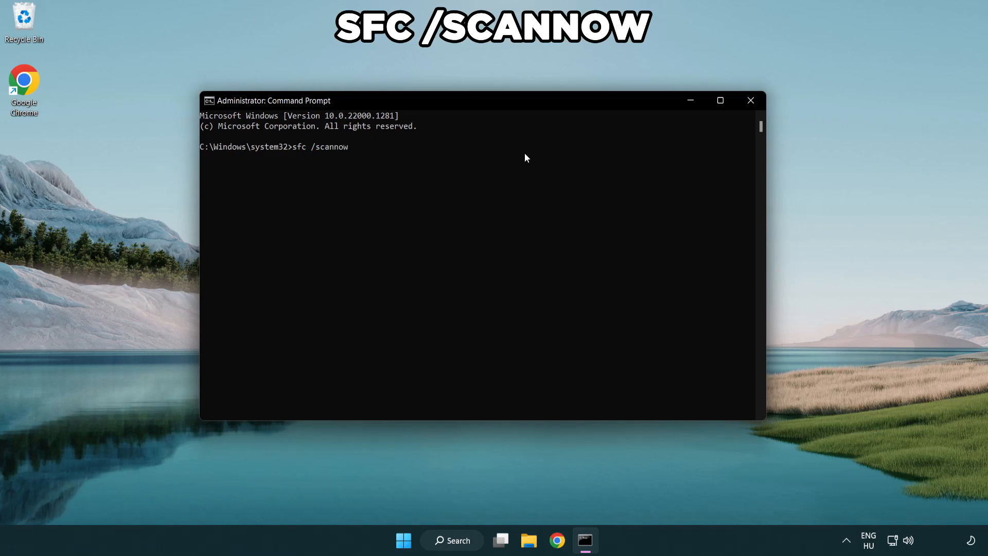
pyautogui.press('Enter')
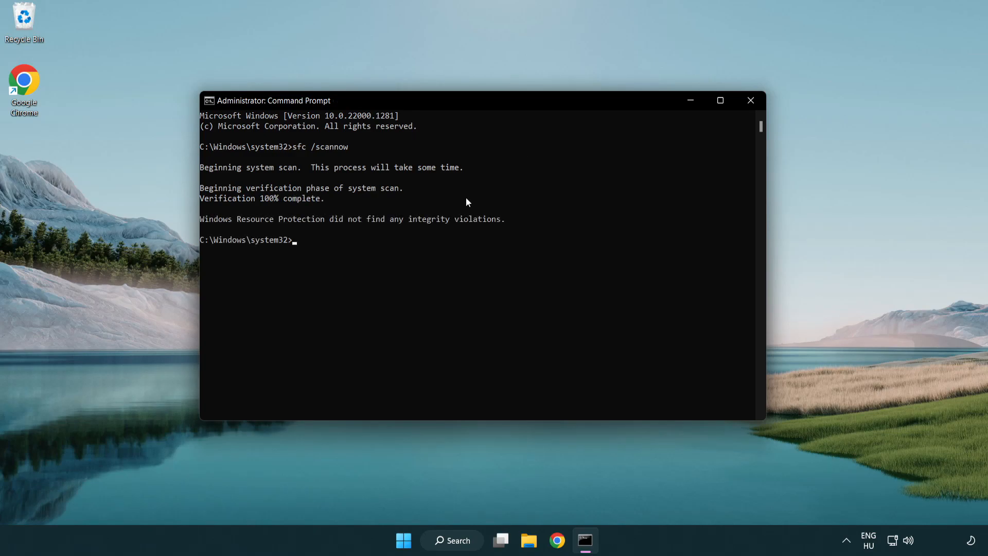
pyautogui.moveTo(638, 155)
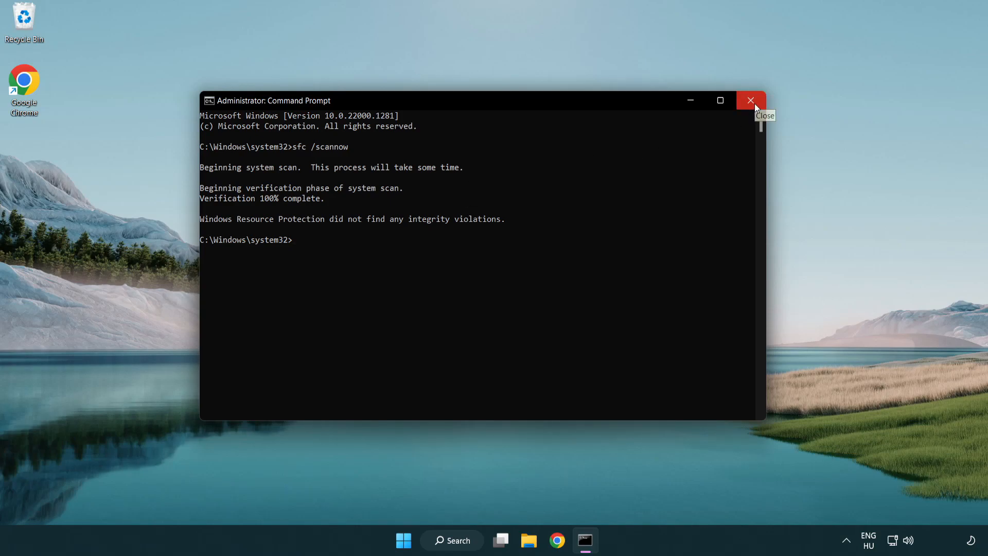
# Close the Command Prompt window and bring up the Start menu's power options.
pyautogui.click(750, 101)
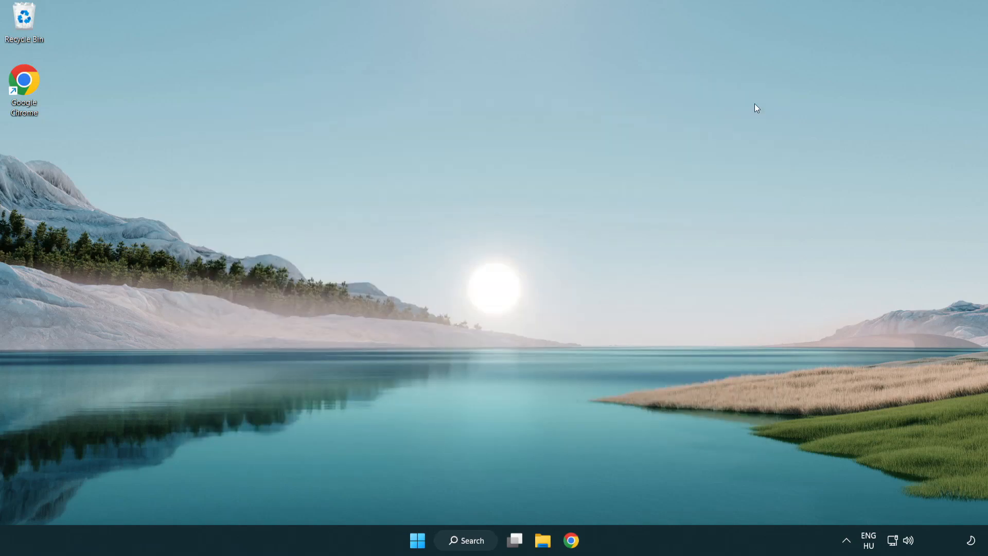
pyautogui.click(417, 540)
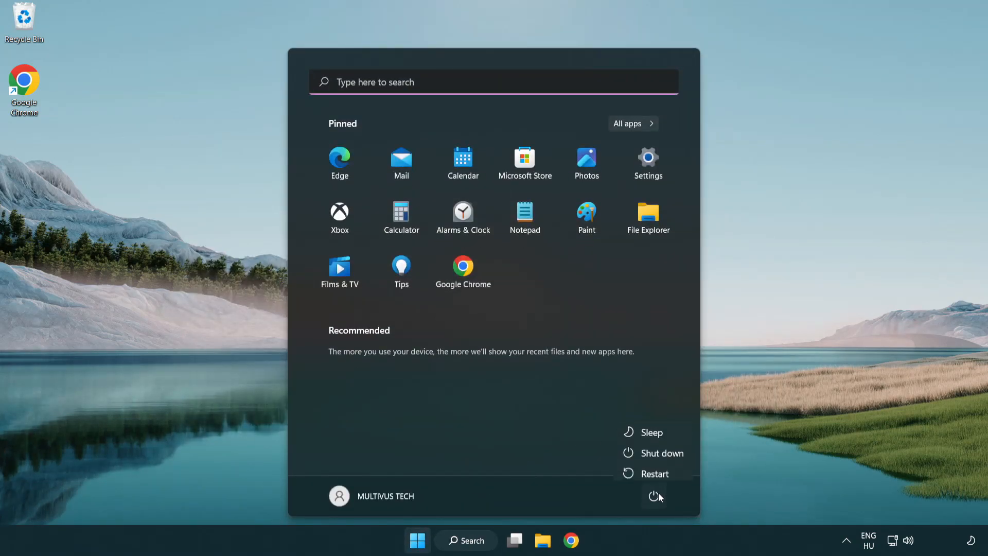
pyautogui.moveTo(654, 468)
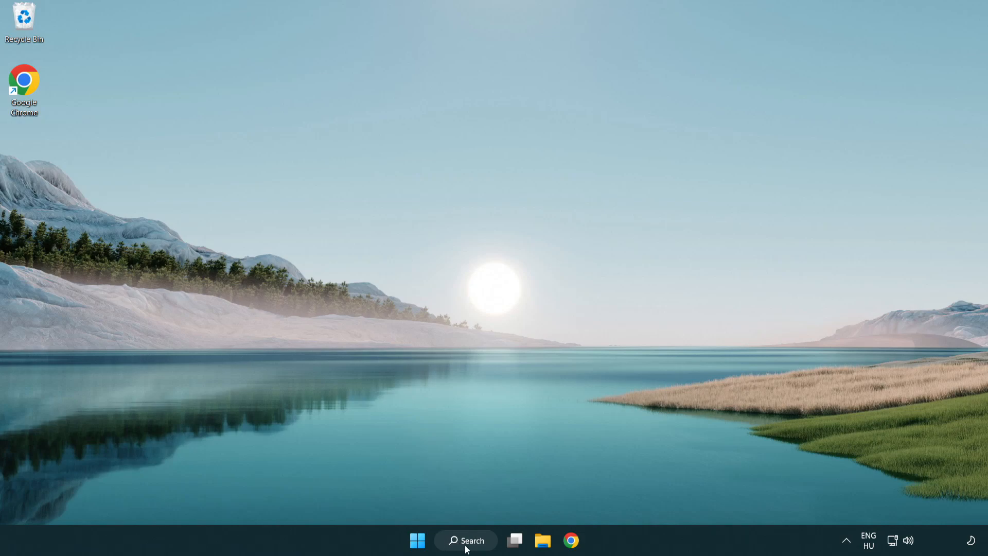
# Find Windows Security by searching 'sec' and go into Virus & threat protection.
pyautogui.click(465, 541)
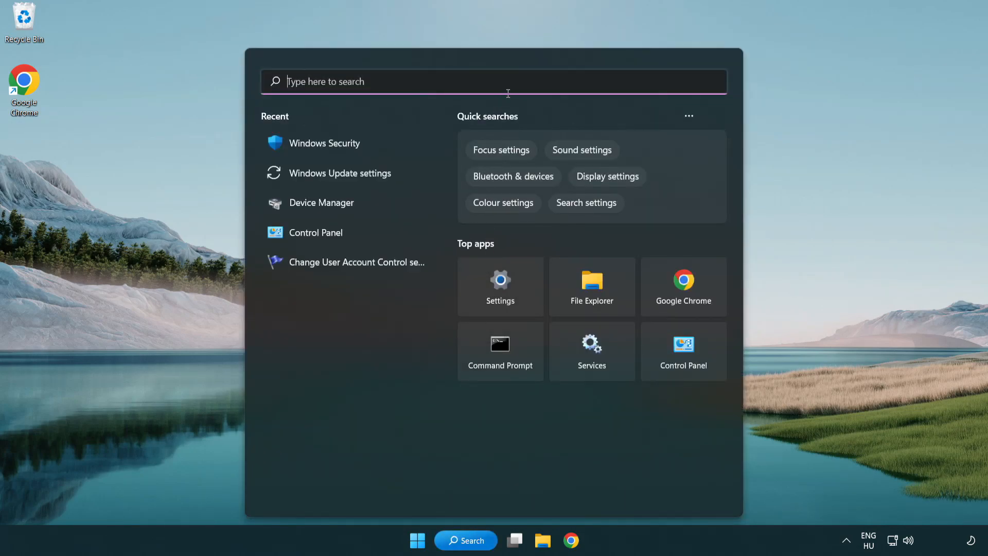
pyautogui.write('sec')
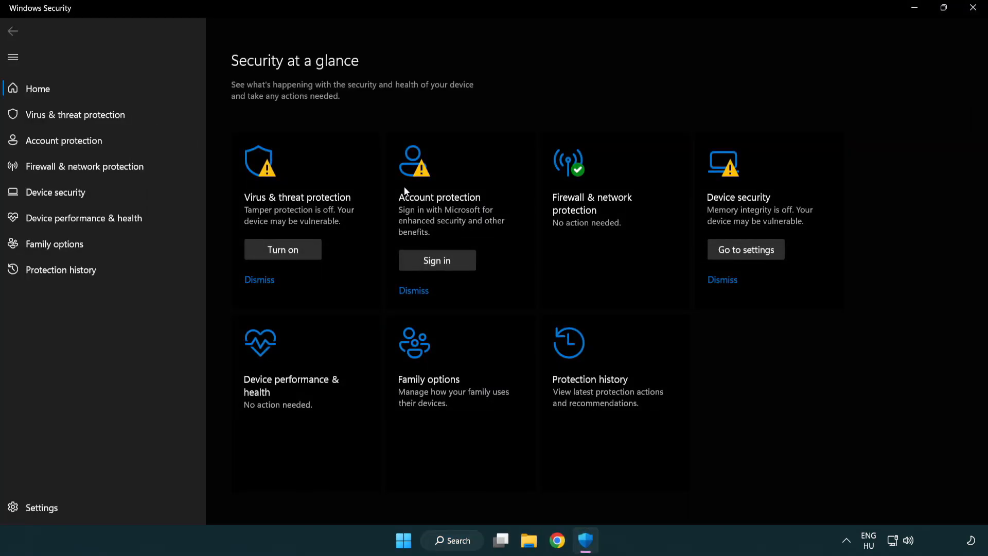
pyautogui.moveTo(74, 114)
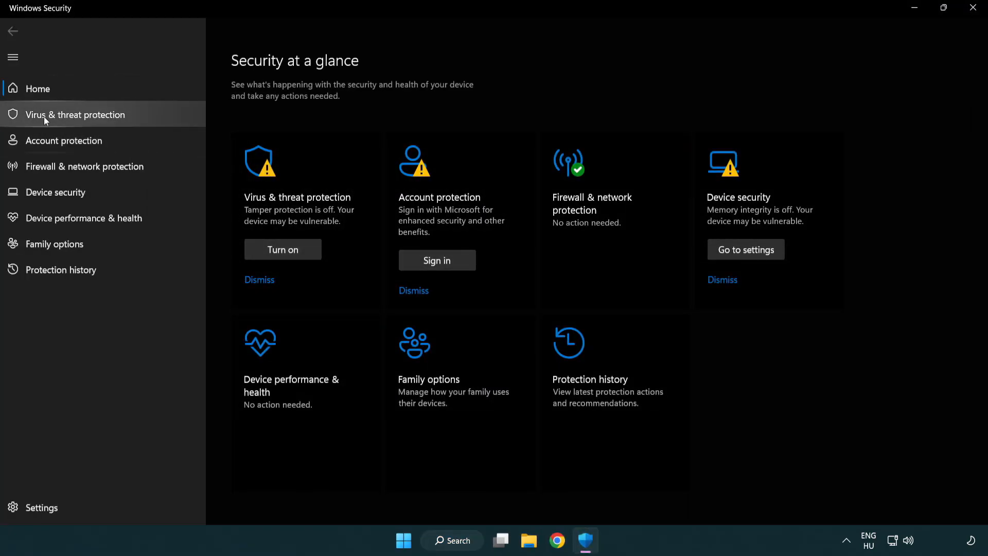
pyautogui.moveTo(151, 118)
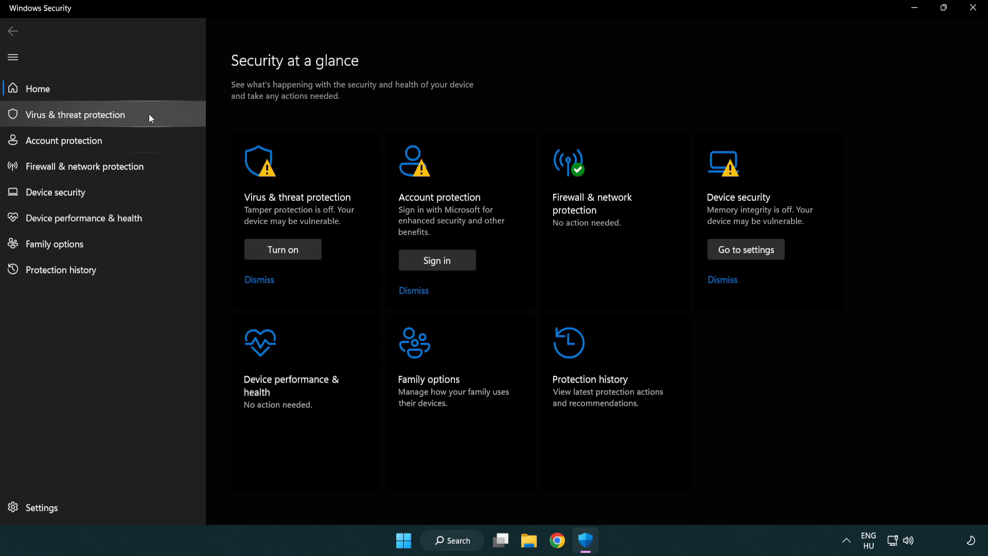
pyautogui.click(75, 114)
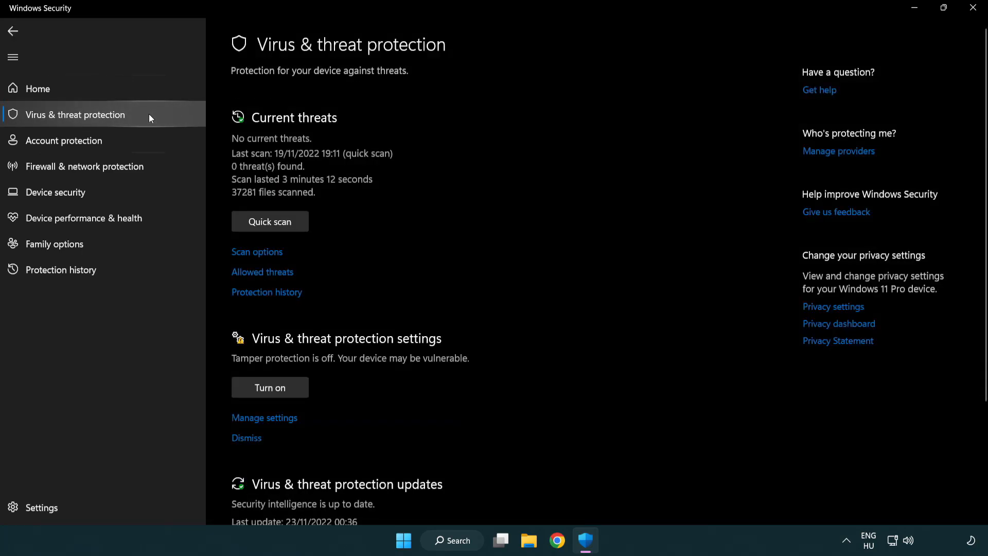
# Enter Manage settings and scroll down to the Exclusions section.
pyautogui.scroll(-3)
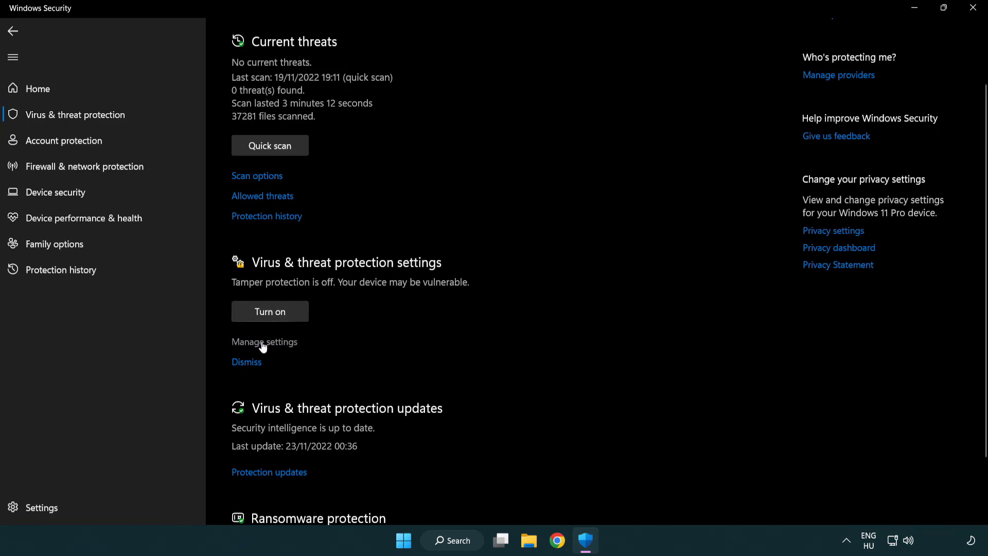
pyautogui.click(265, 342)
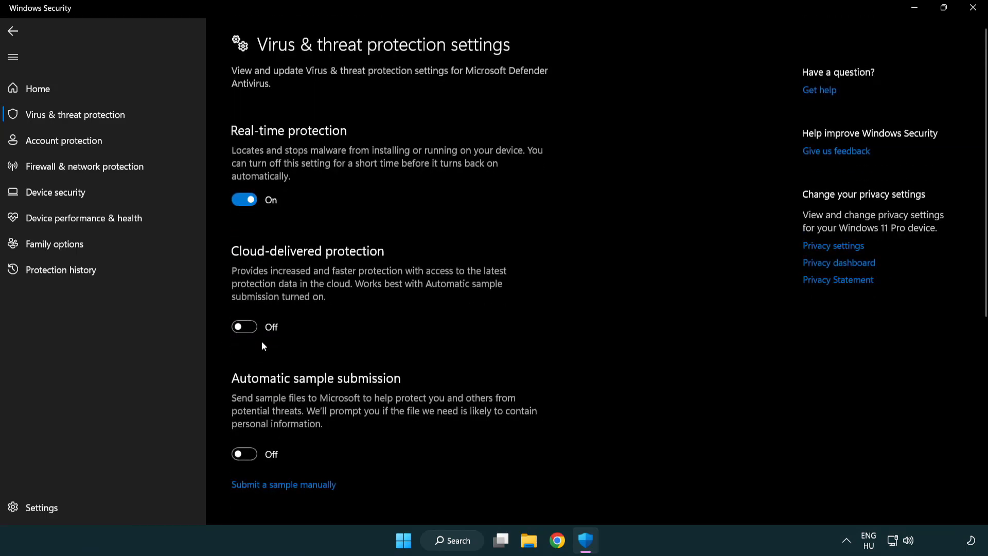
pyautogui.scroll(-3)
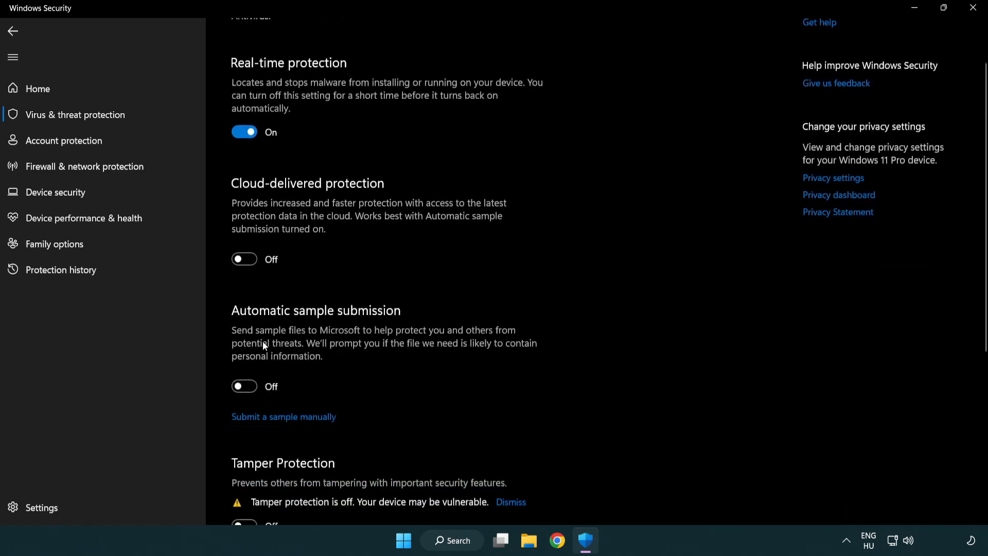
pyautogui.scroll(-3)
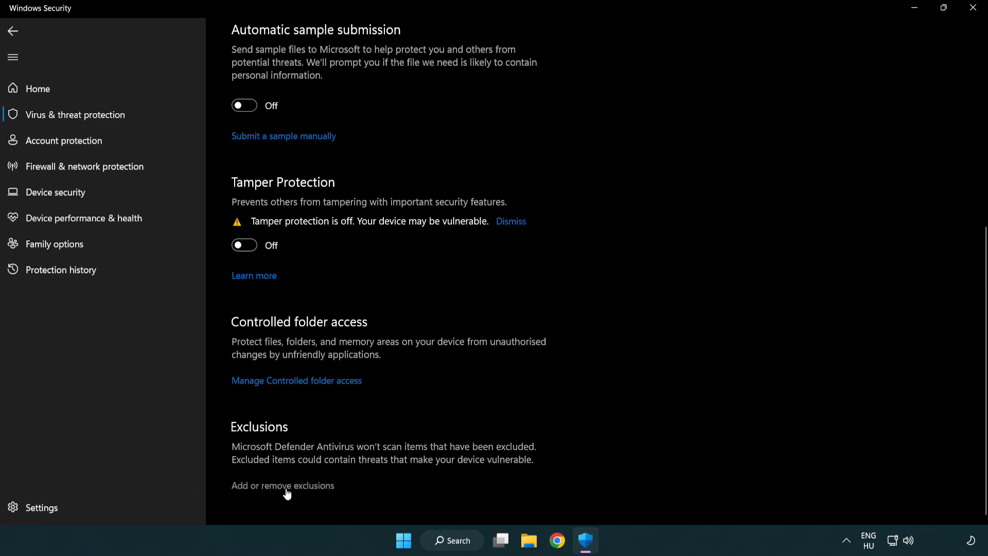
# From Add or remove exclusions, choose to add a Folder exclusion.
pyautogui.click(282, 485)
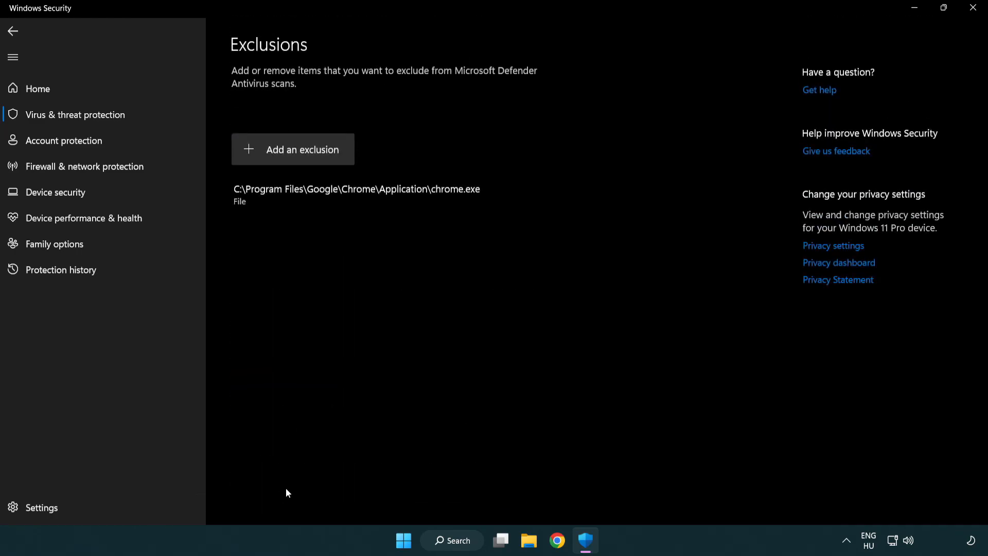
pyautogui.moveTo(310, 149)
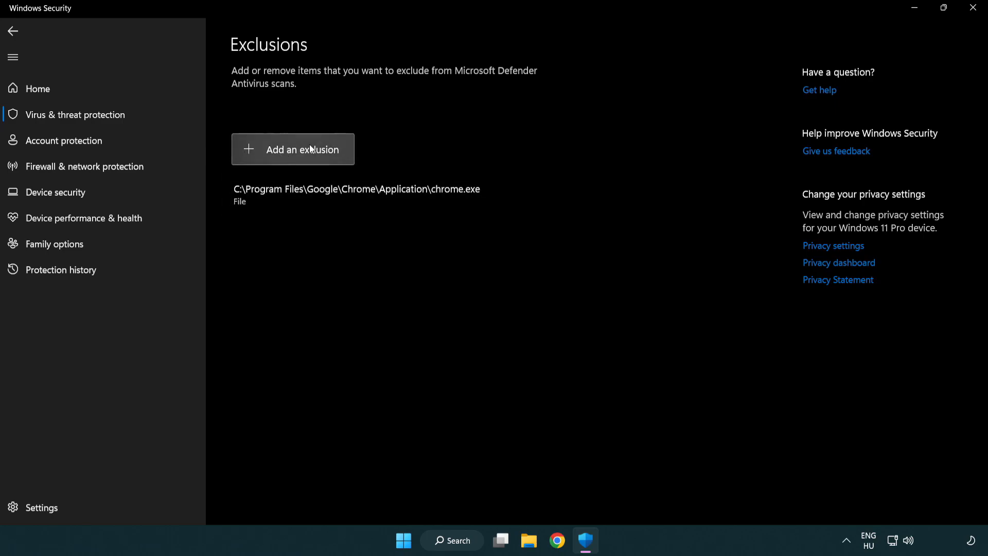
pyautogui.click(293, 149)
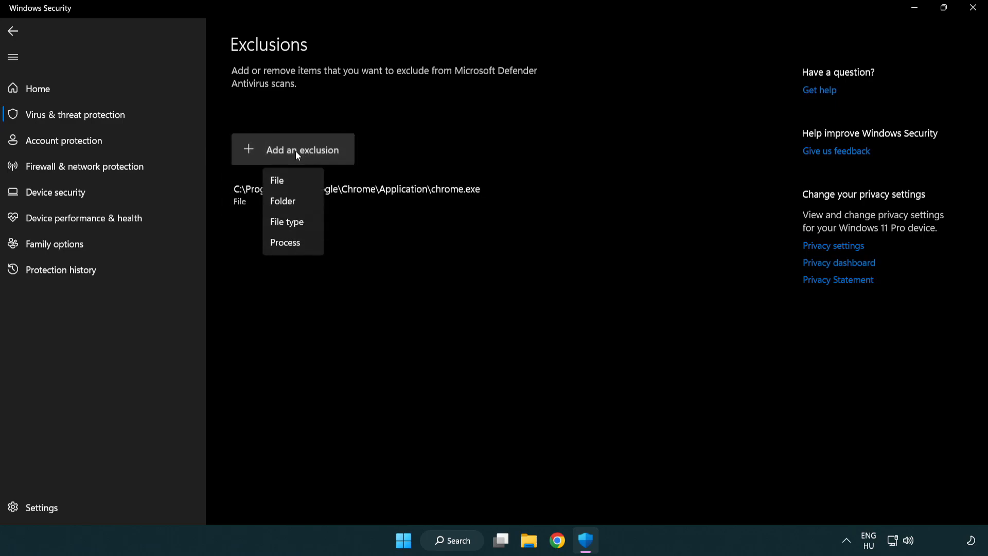
pyautogui.moveTo(282, 201)
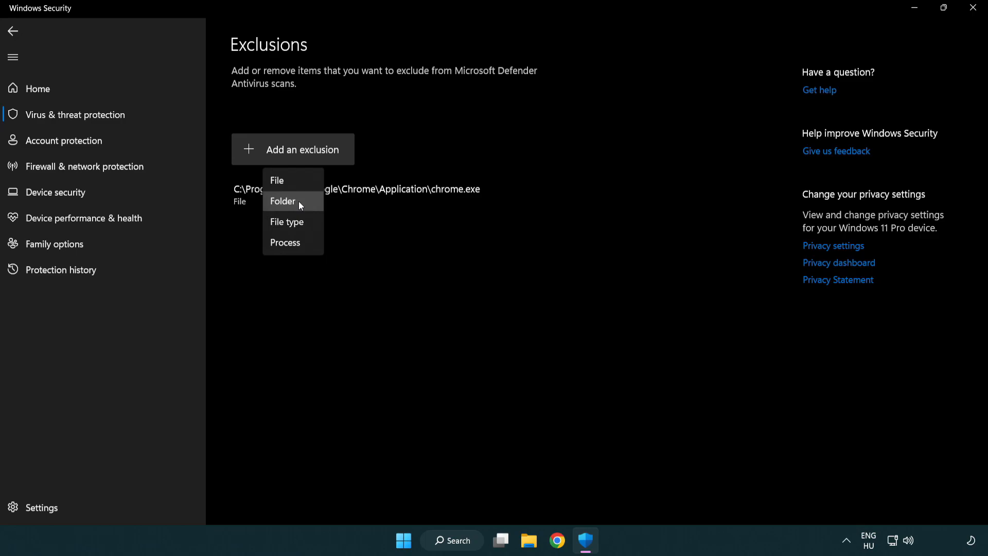
pyautogui.moveTo(304, 183)
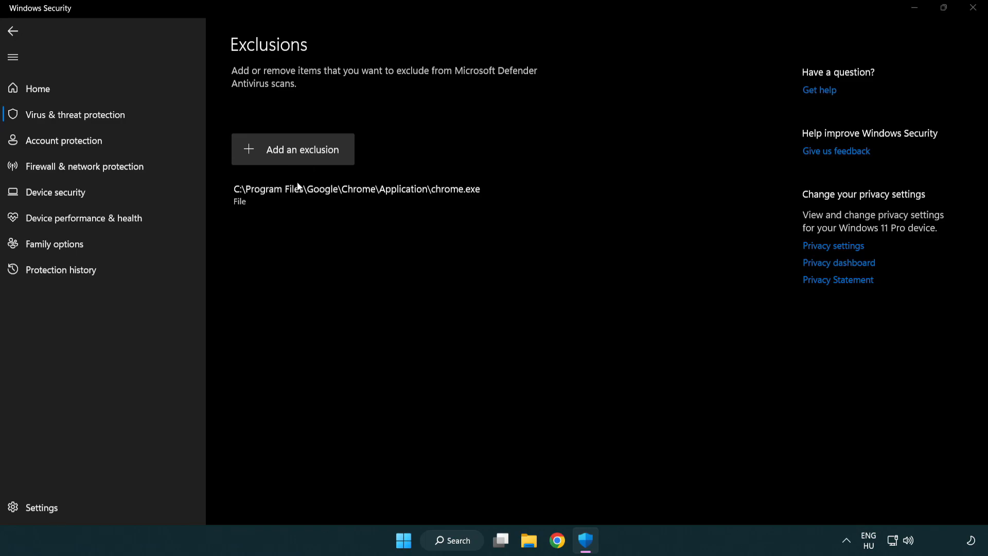
pyautogui.click(292, 149)
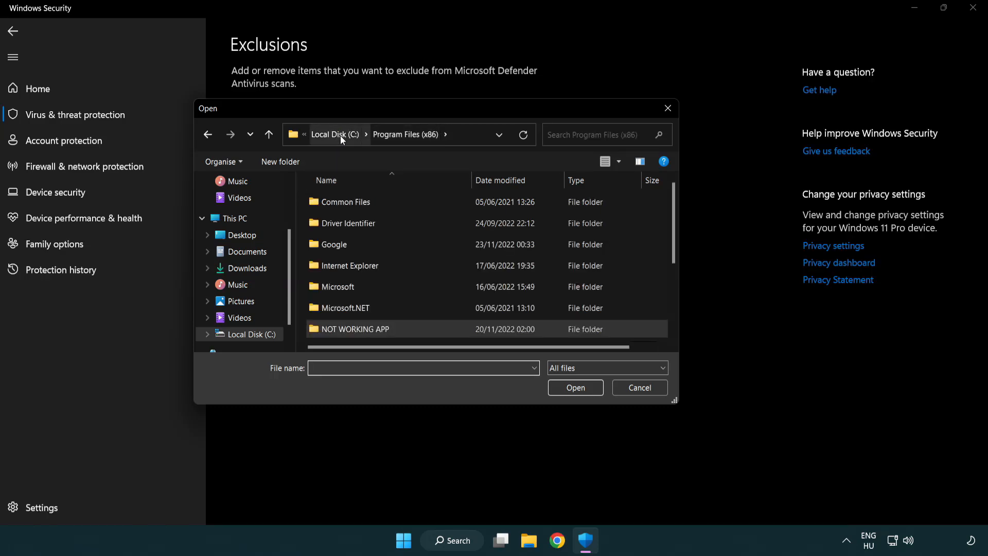
# Browse to C:\Program Files (x86)\NOT WORKING APP and confirm it as the excluded folder.
pyautogui.click(233, 218)
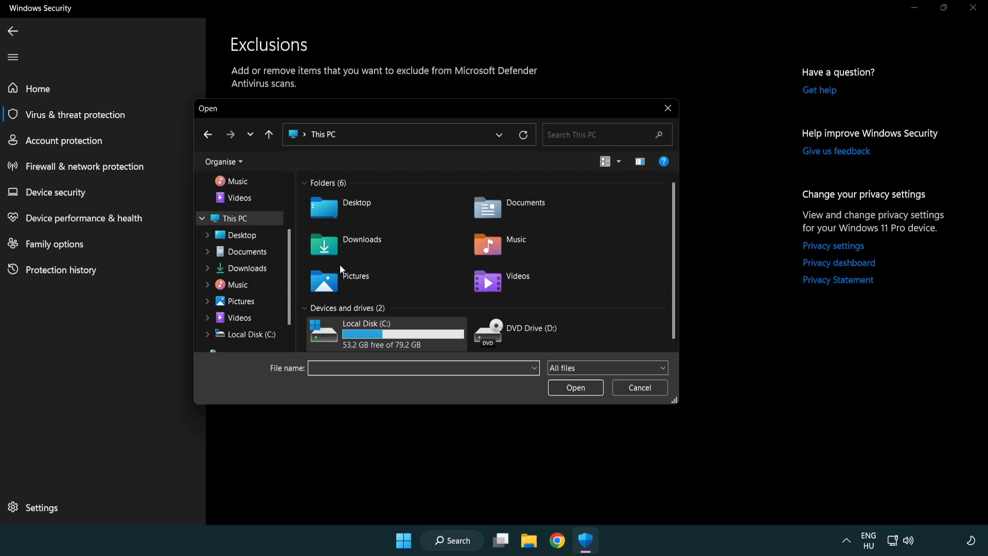
pyautogui.doubleClick(366, 333)
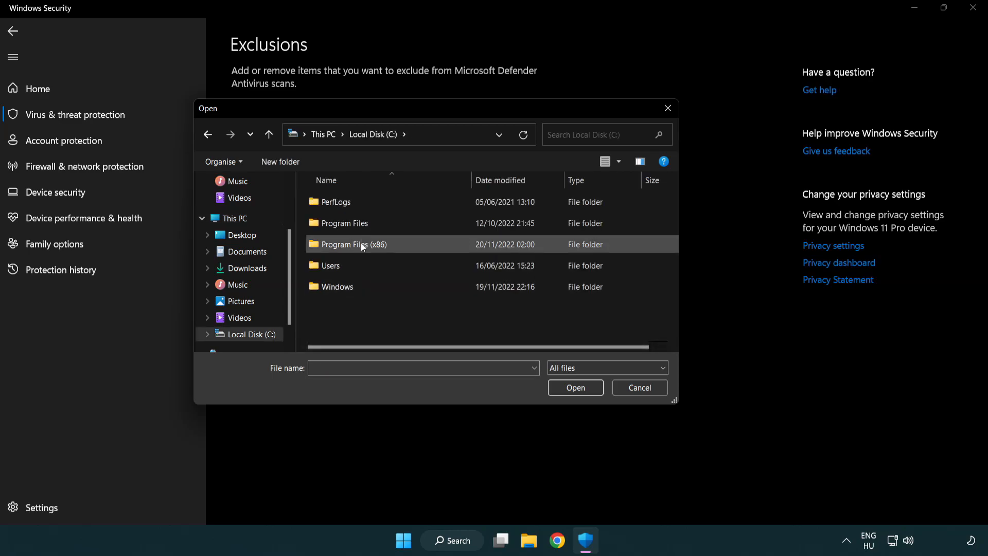
pyautogui.doubleClick(350, 244)
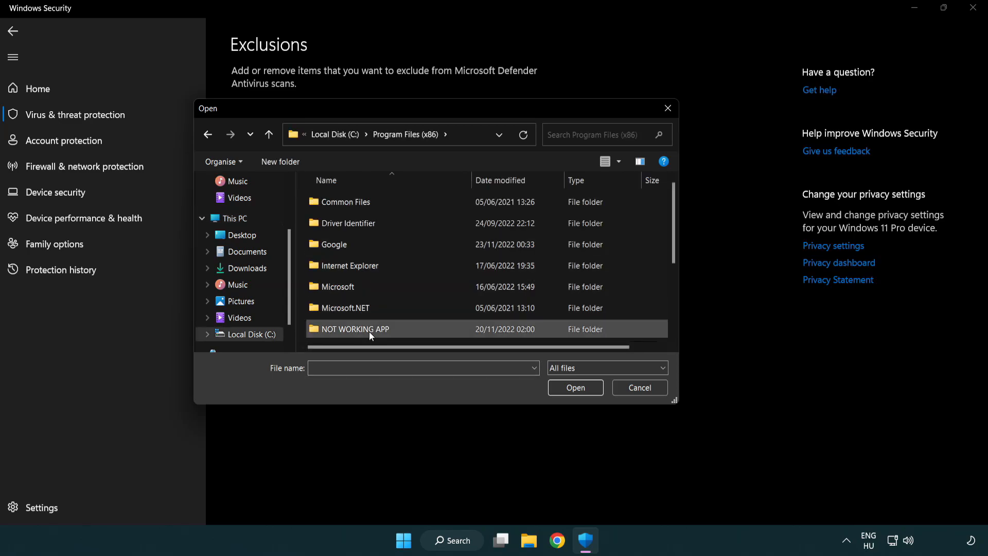
pyautogui.doubleClick(353, 328)
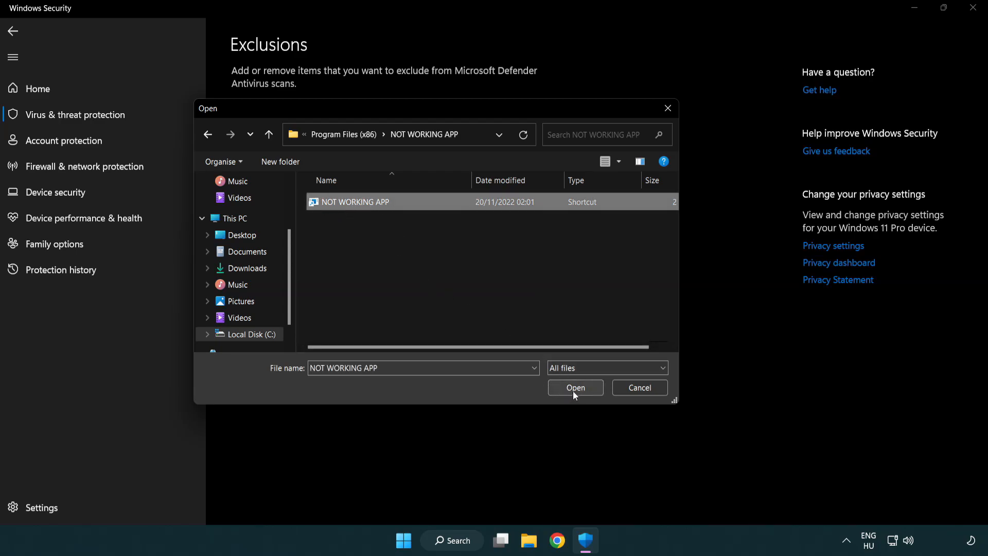
pyautogui.click(574, 388)
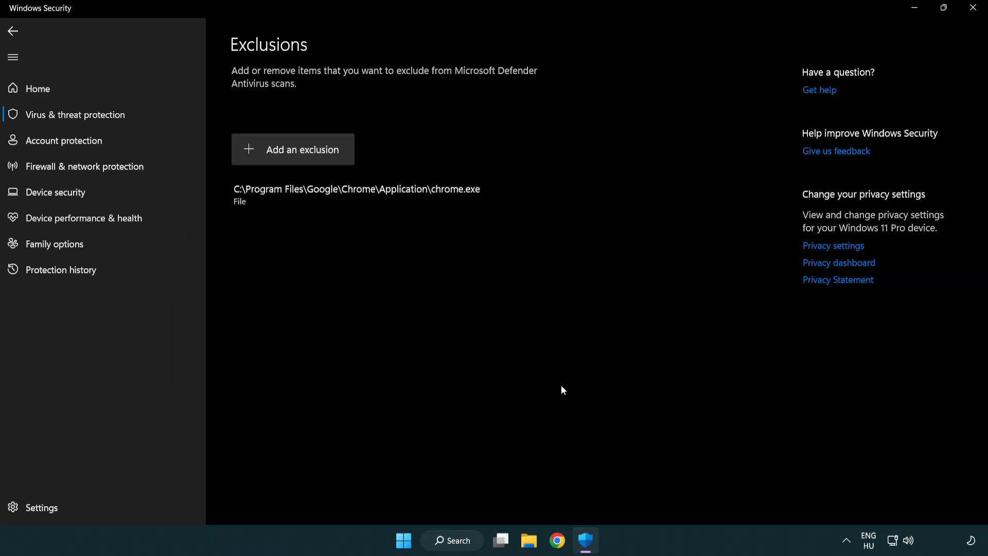
pyautogui.moveTo(422, 302)
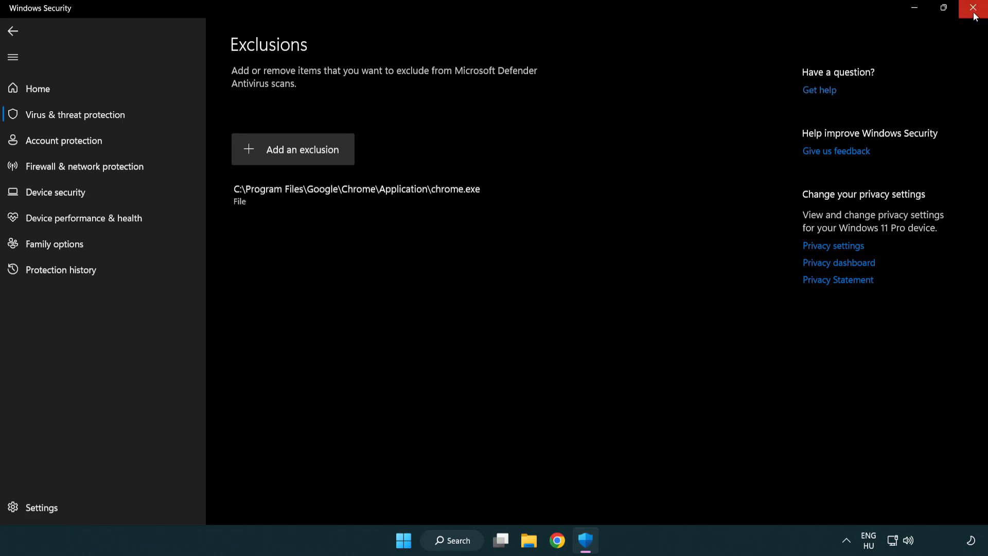
# Close Windows Security and show the Start menu's sleep, shut down and restart choices.
pyautogui.click(976, 8)
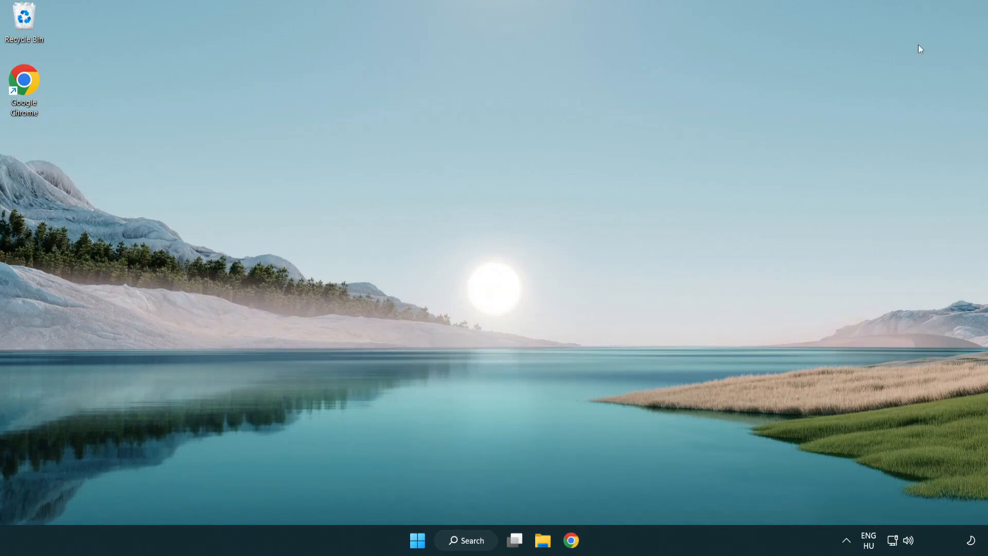
pyautogui.click(417, 540)
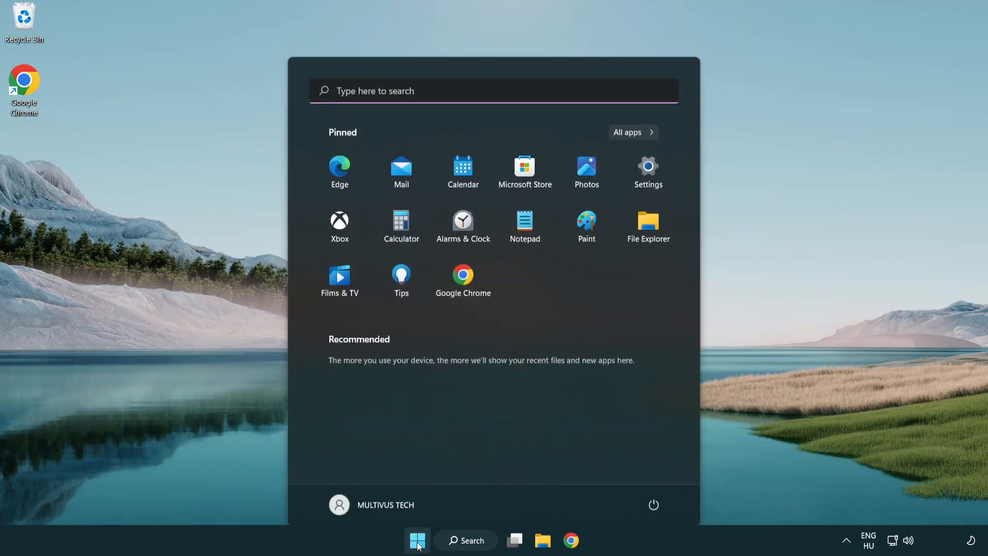
pyautogui.click(654, 504)
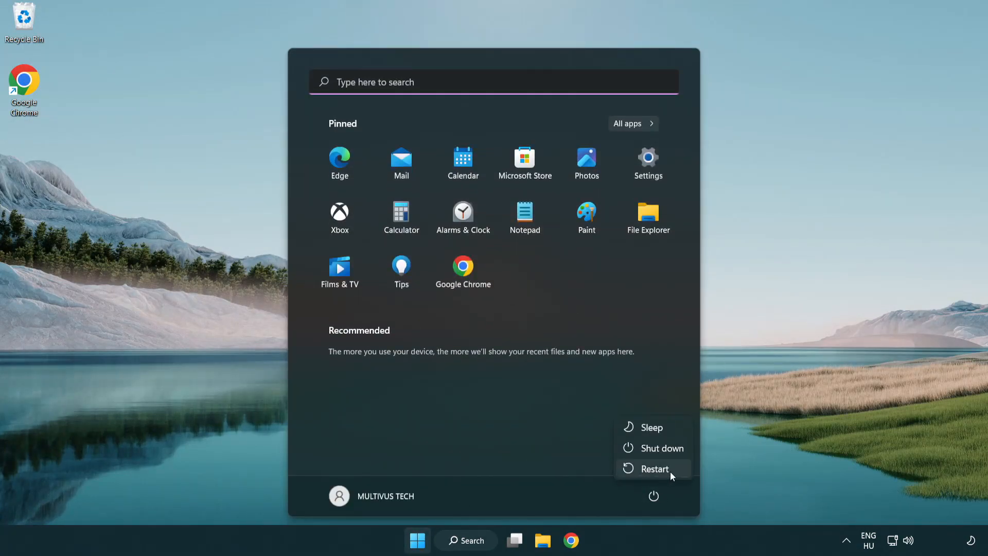
pyautogui.moveTo(655, 471)
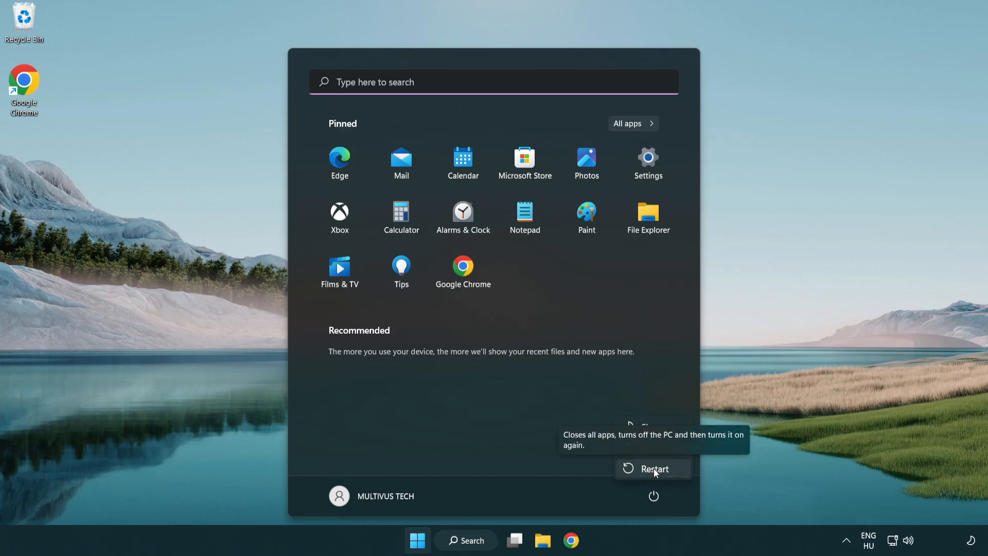